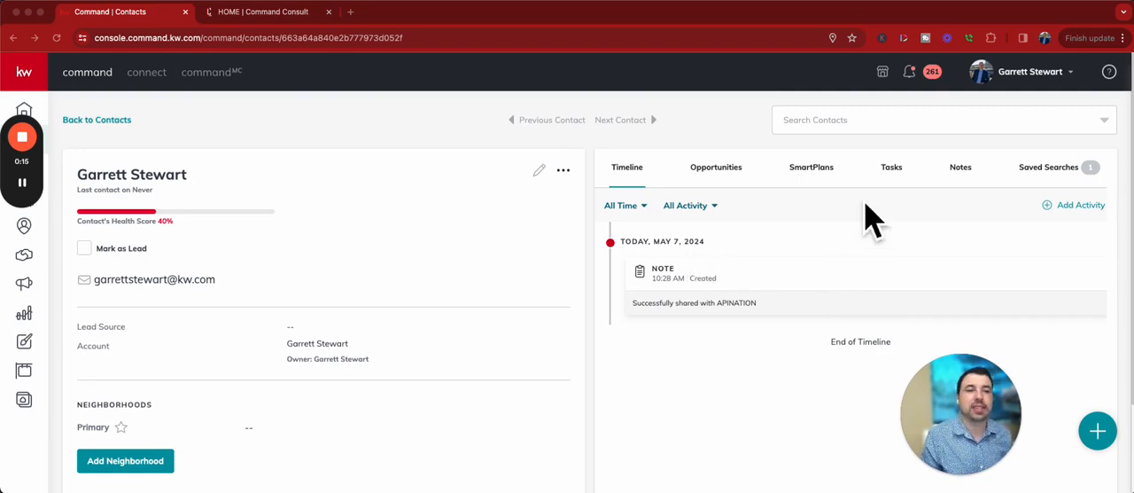
{"action": "mouse_move", "coordinate": [922, 129]}
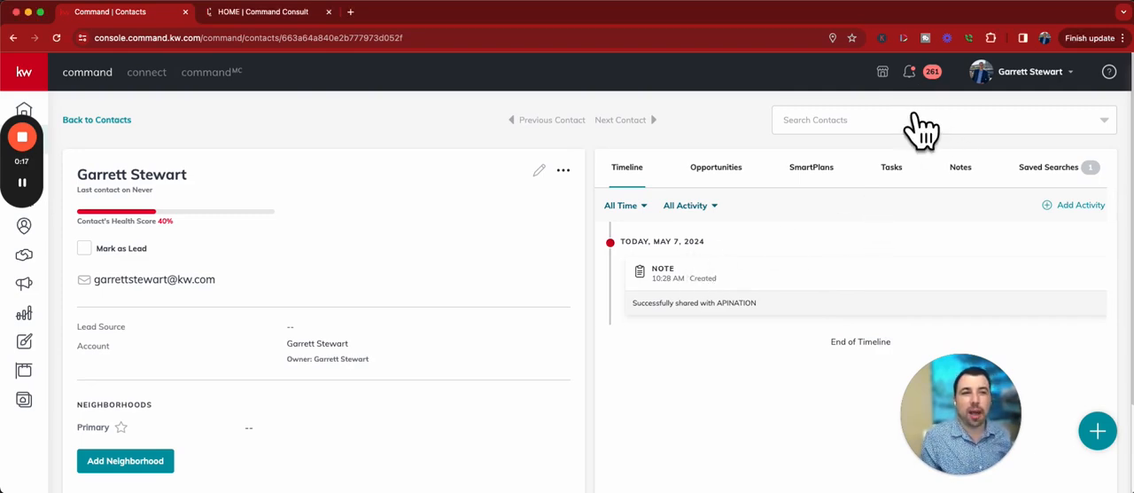
Check and dismiss notifications, then open the send options for the contact's email address.
{"action": "left_click", "coordinate": [910, 72]}
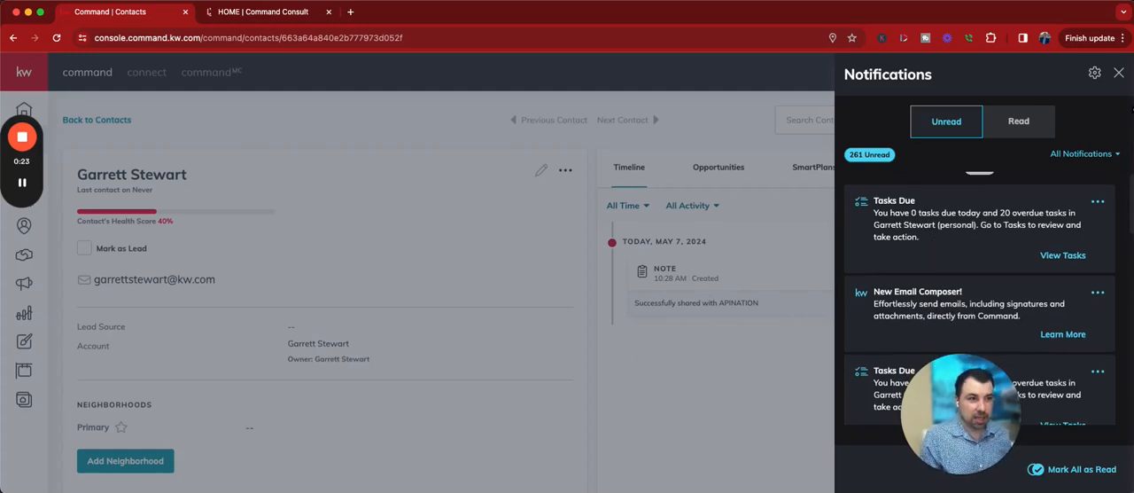
{"action": "left_click", "coordinate": [1119, 72]}
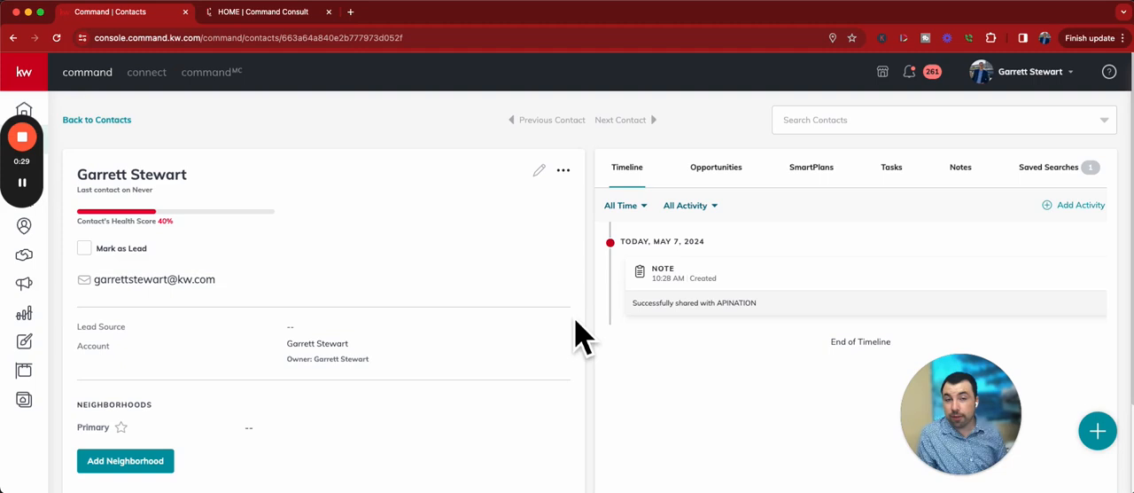
{"action": "mouse_move", "coordinate": [294, 332]}
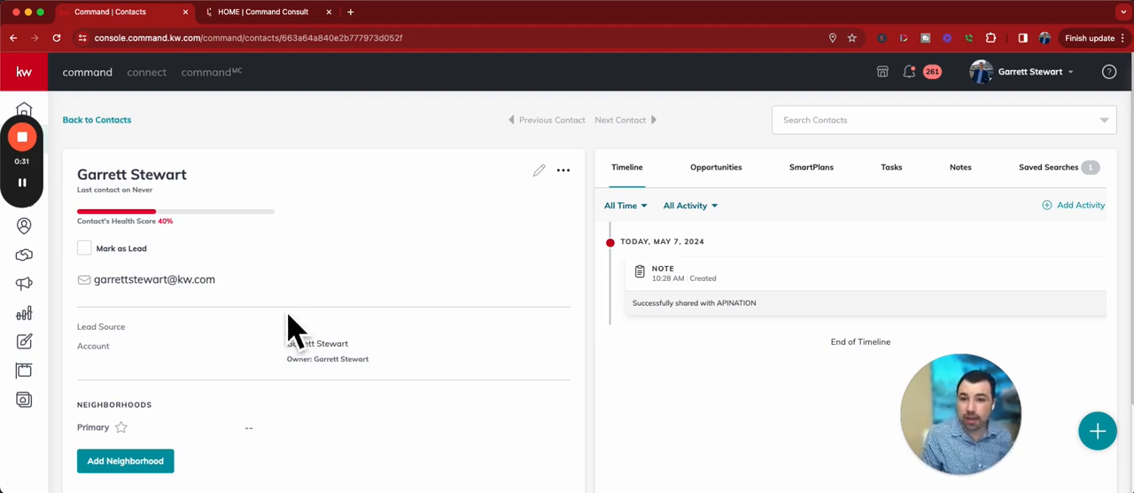
{"action": "mouse_move", "coordinate": [286, 332]}
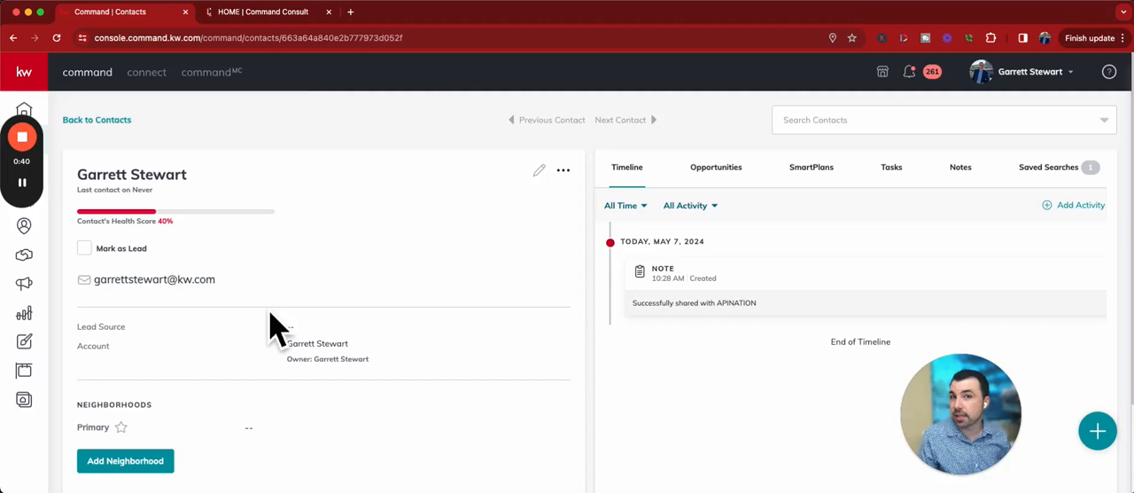
{"action": "mouse_move", "coordinate": [199, 310]}
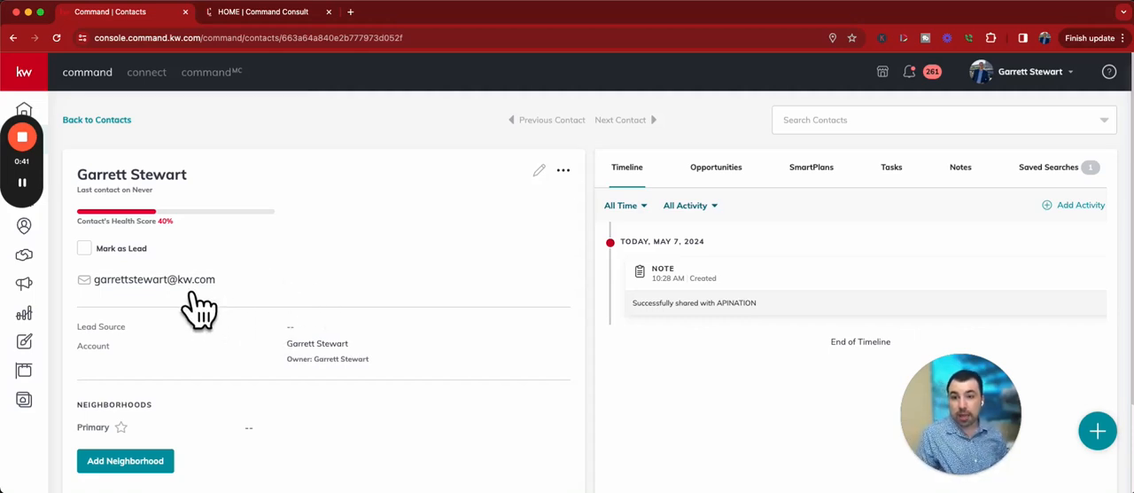
{"action": "mouse_move", "coordinate": [168, 310]}
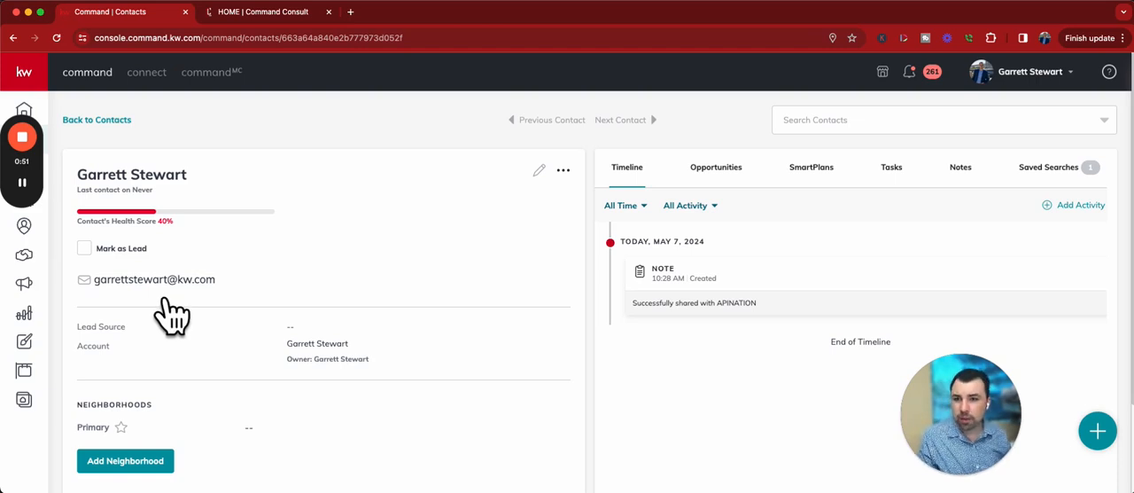
{"action": "left_click", "coordinate": [154, 279]}
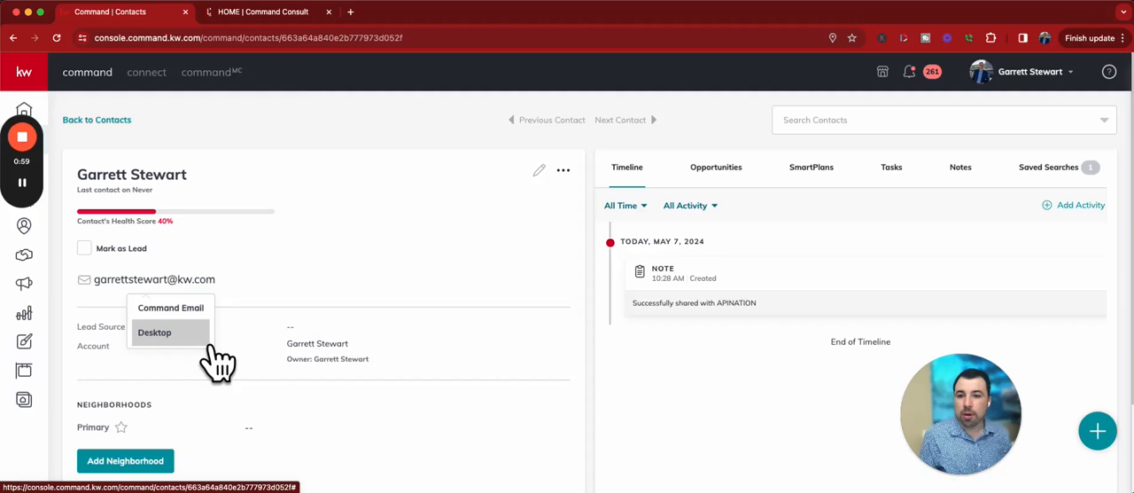
{"action": "mouse_move", "coordinate": [170, 308]}
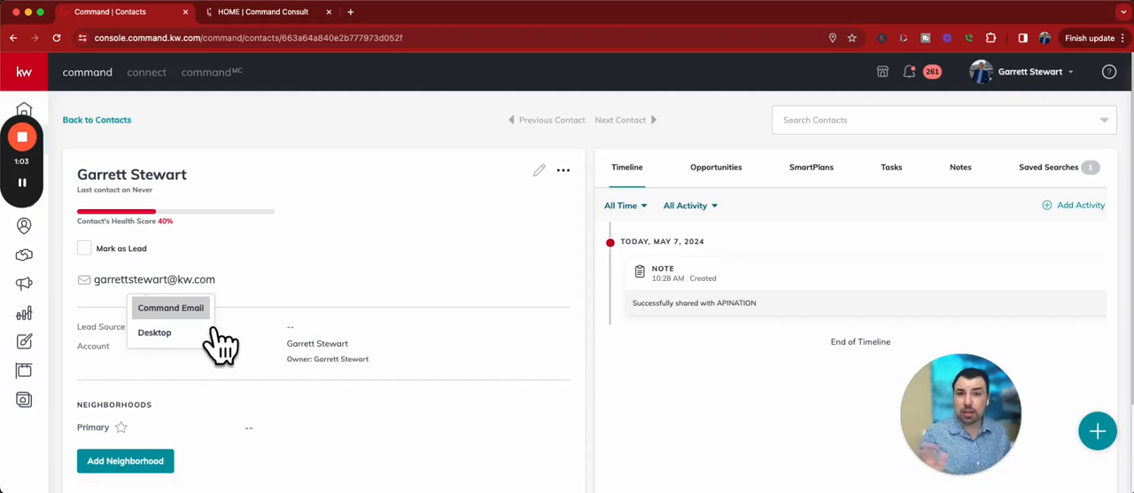
{"action": "mouse_move", "coordinate": [209, 341]}
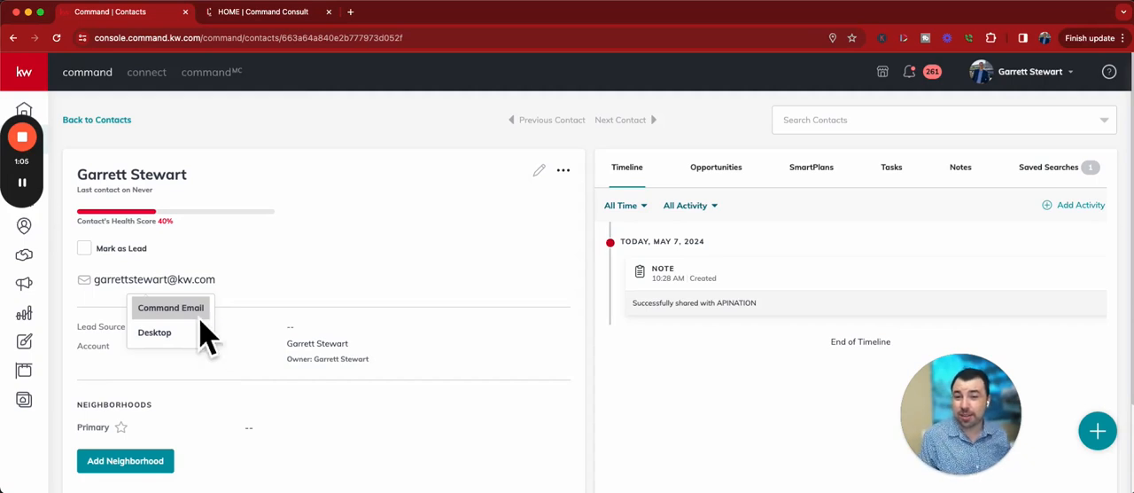
Compose a Command Email to the contact with the subject 'This is a test!'.
{"action": "left_click", "coordinate": [170, 307]}
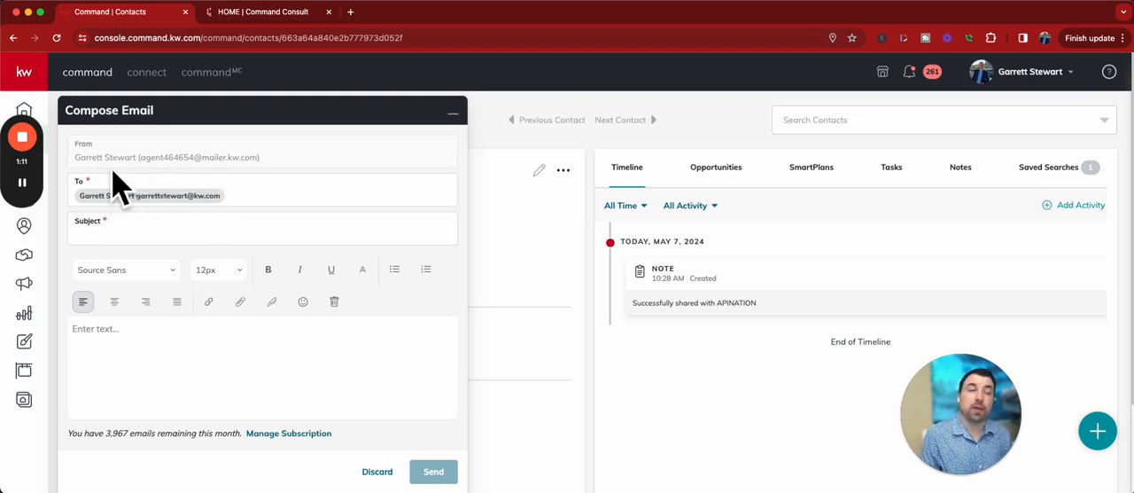
{"action": "mouse_move", "coordinate": [158, 181]}
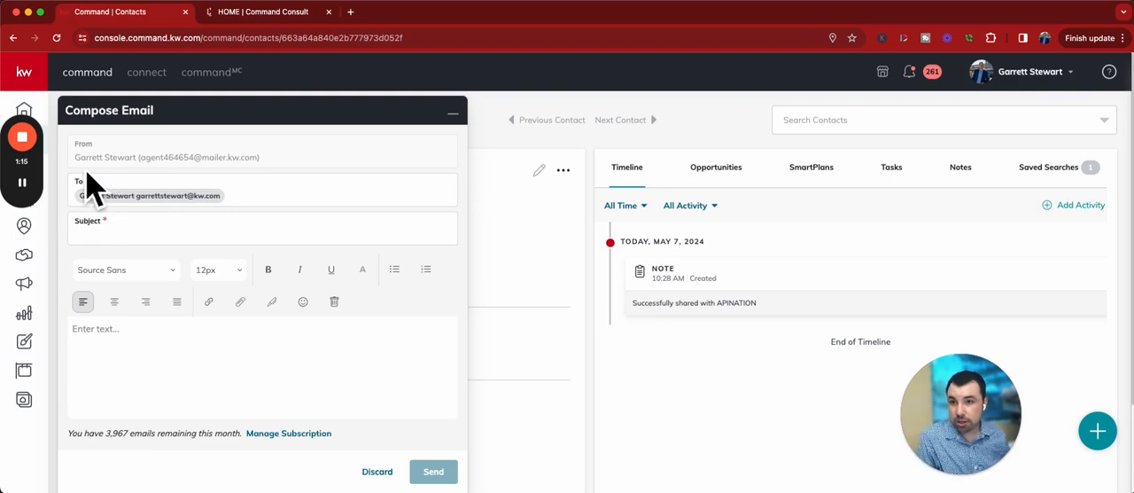
{"action": "mouse_move", "coordinate": [133, 186]}
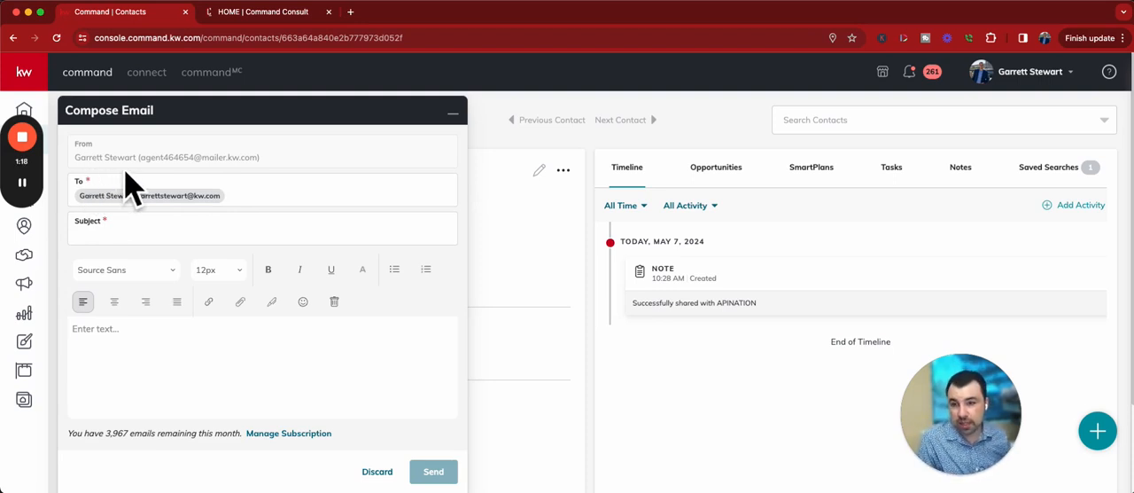
{"action": "left_click", "coordinate": [262, 228]}
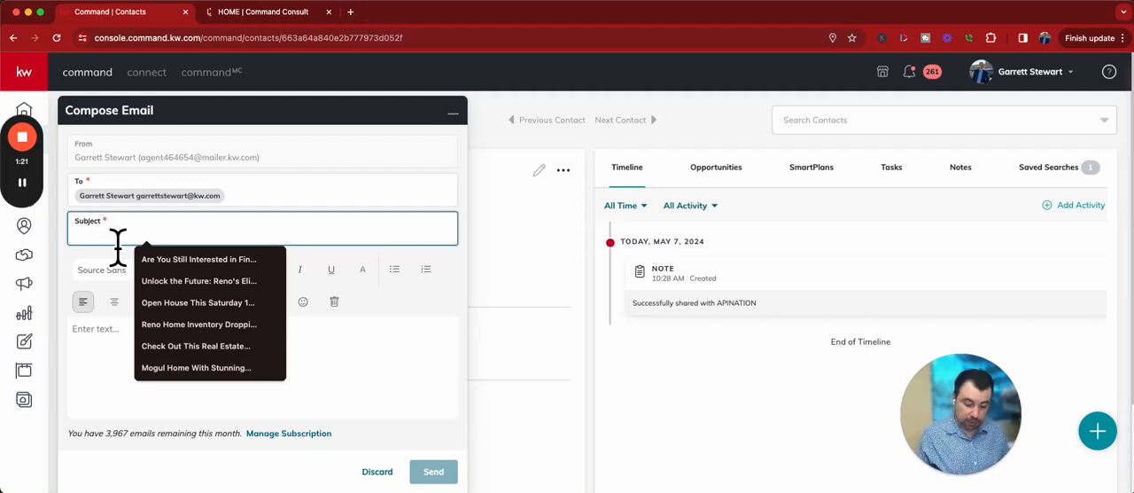
{"action": "type", "text": "This is a test!"}
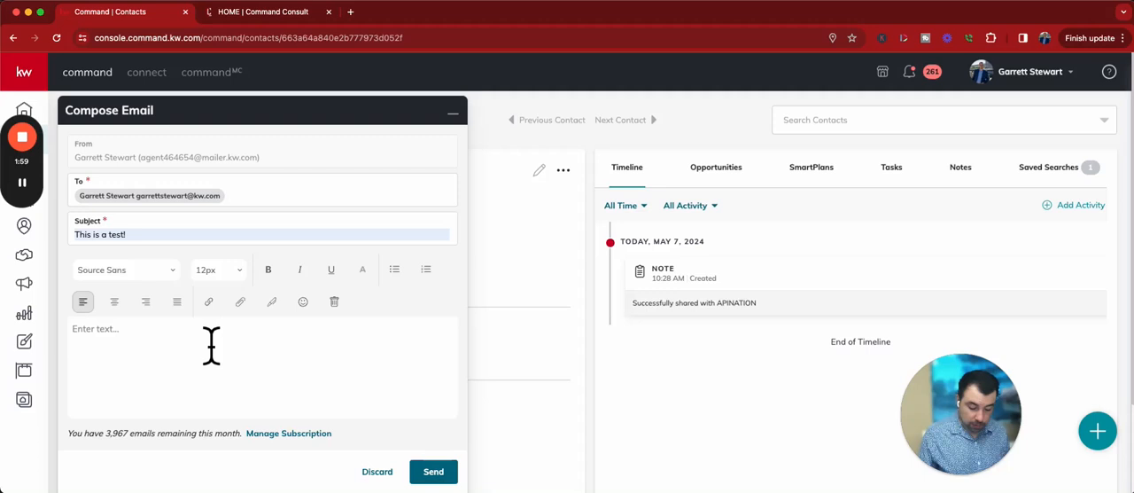
Write 'Hello Garrett! How are you?' in the email body.
{"action": "type", "text": "Hello"}
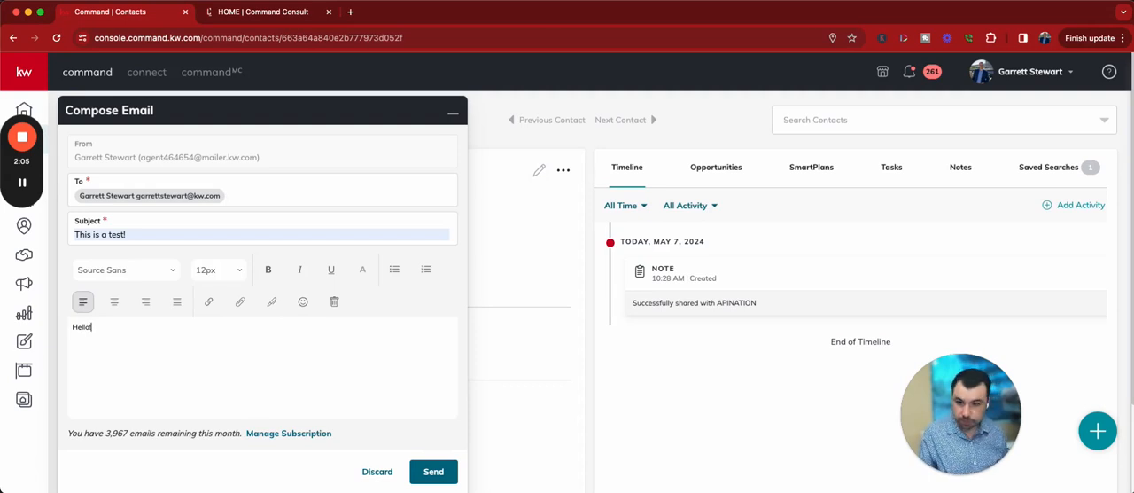
{"action": "type", "text": "Garrett!"}
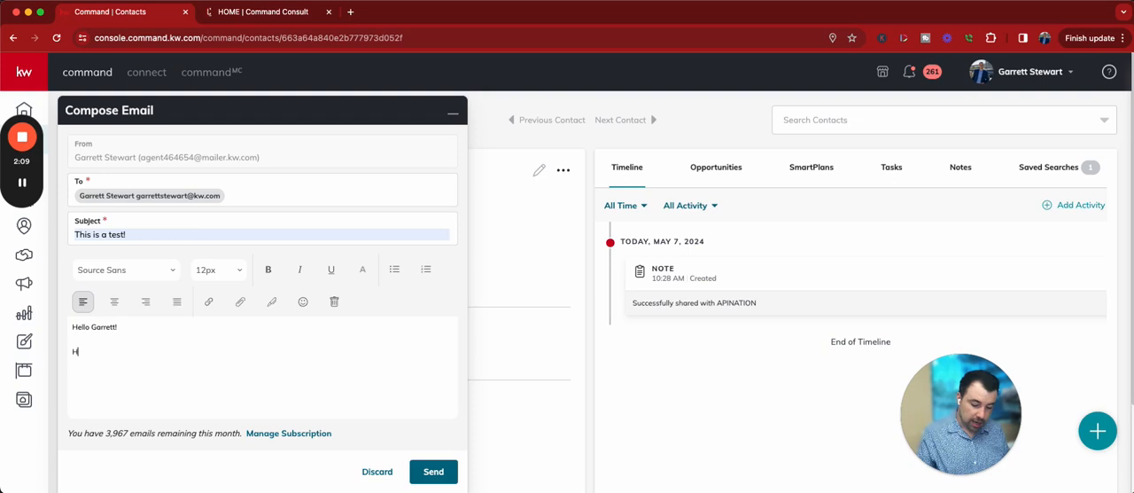
{"action": "type", "text": "ow are you?"}
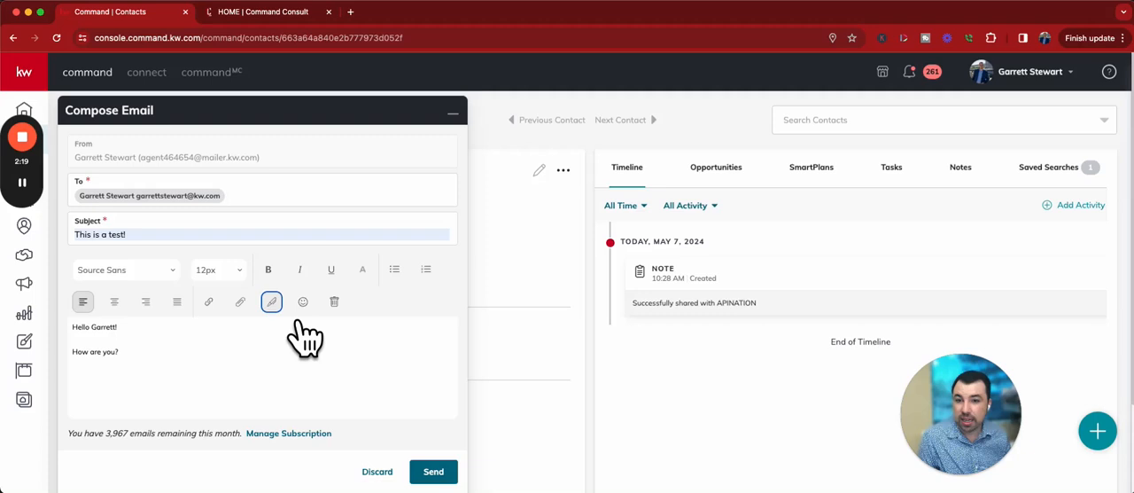
Go to Manage signatures and start adding a new signature.
{"action": "left_click", "coordinate": [272, 301]}
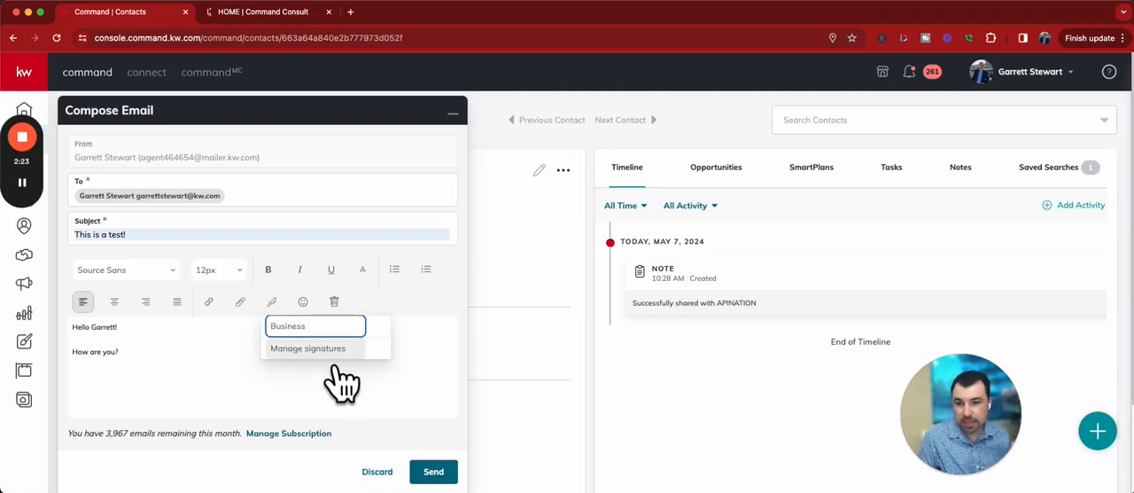
{"action": "left_click", "coordinate": [307, 348]}
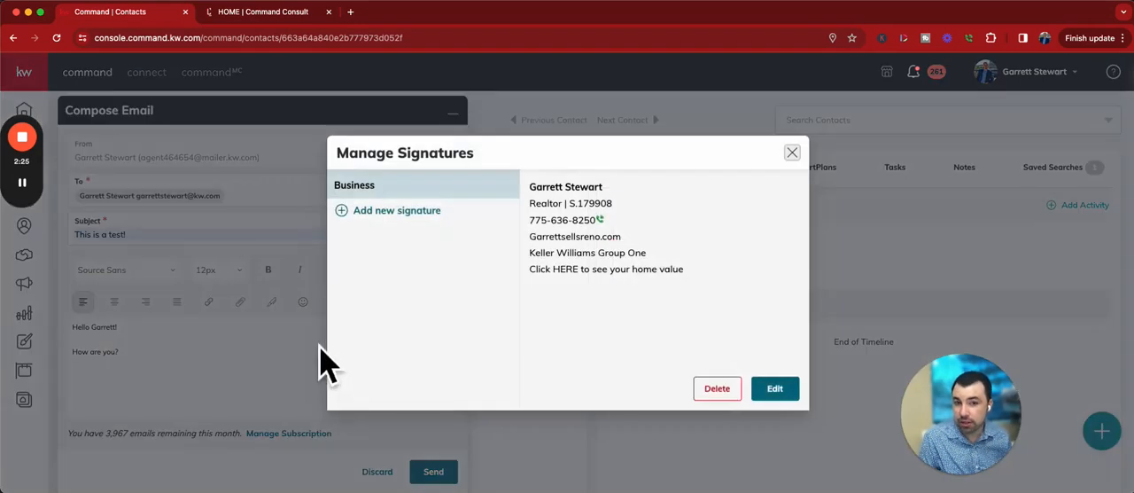
{"action": "left_click", "coordinate": [396, 210]}
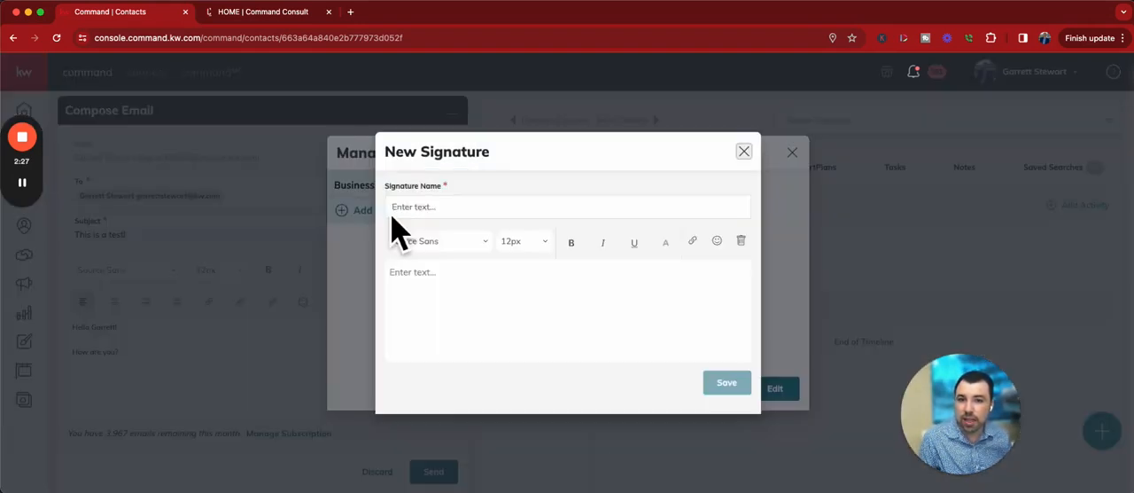
Name the signature 'Test' with lines GARRETT STEWART, Realtor | S.0179908, GarrettSellsReno.com.
{"action": "left_click", "coordinate": [567, 206]}
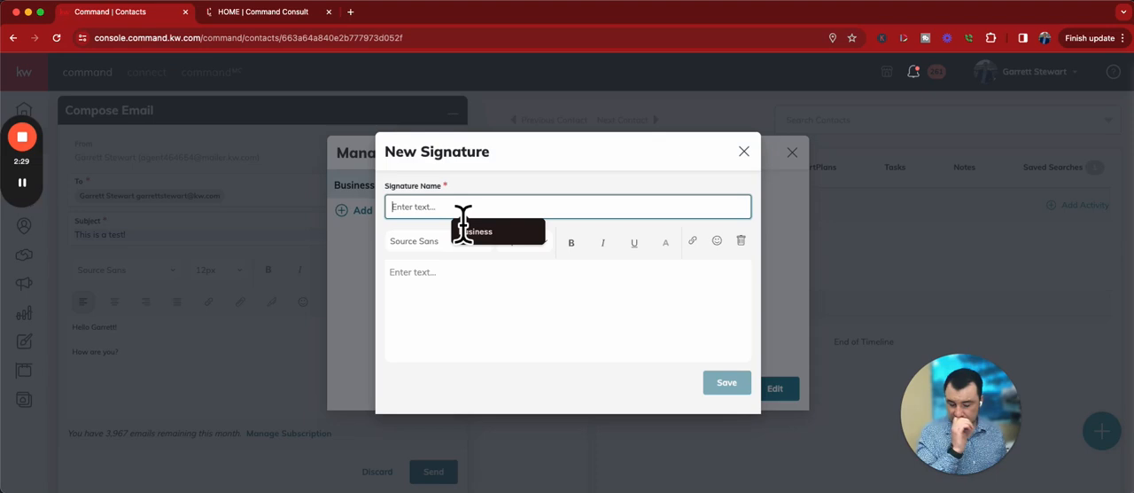
{"action": "type", "text": "T"}
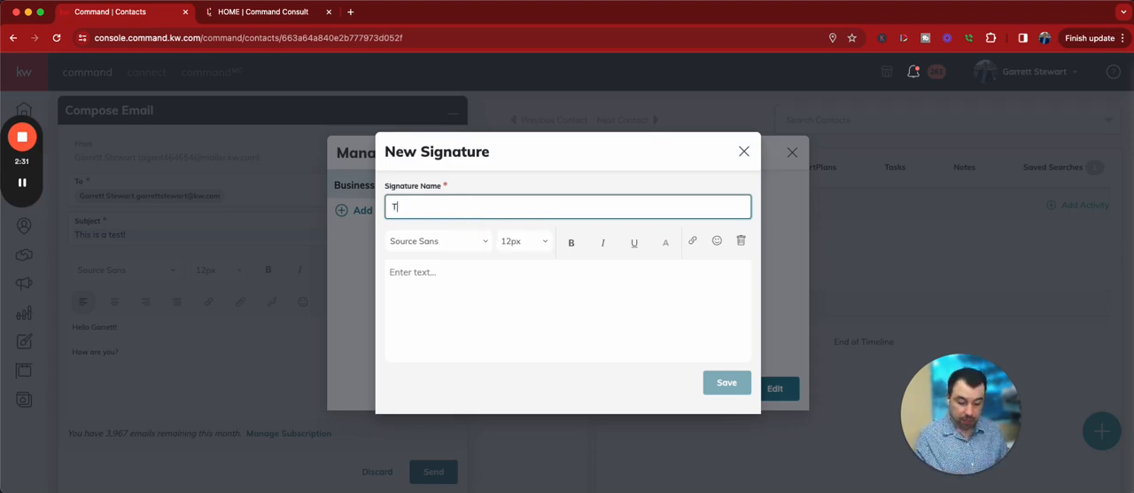
{"action": "type", "text": "est"}
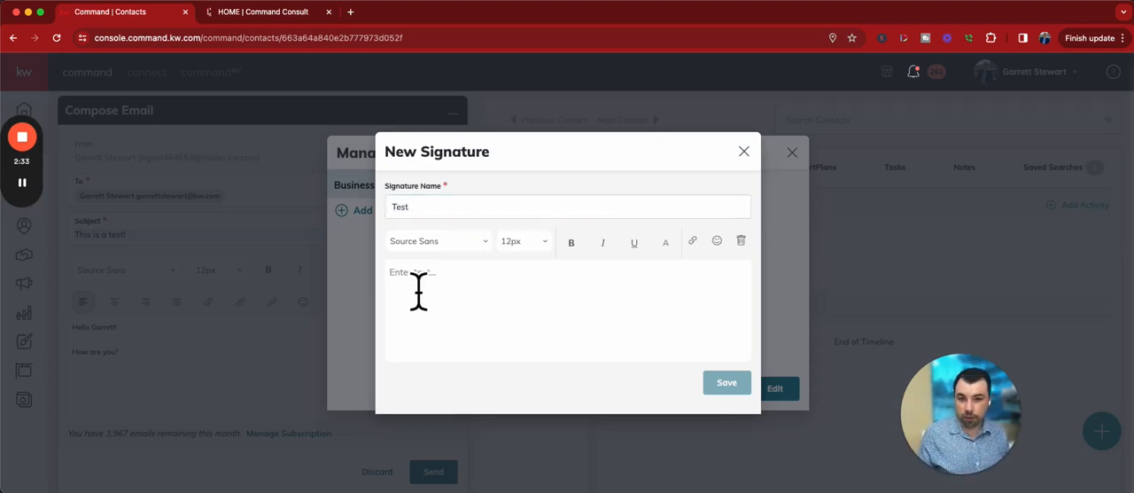
{"action": "type", "text": "Gar"}
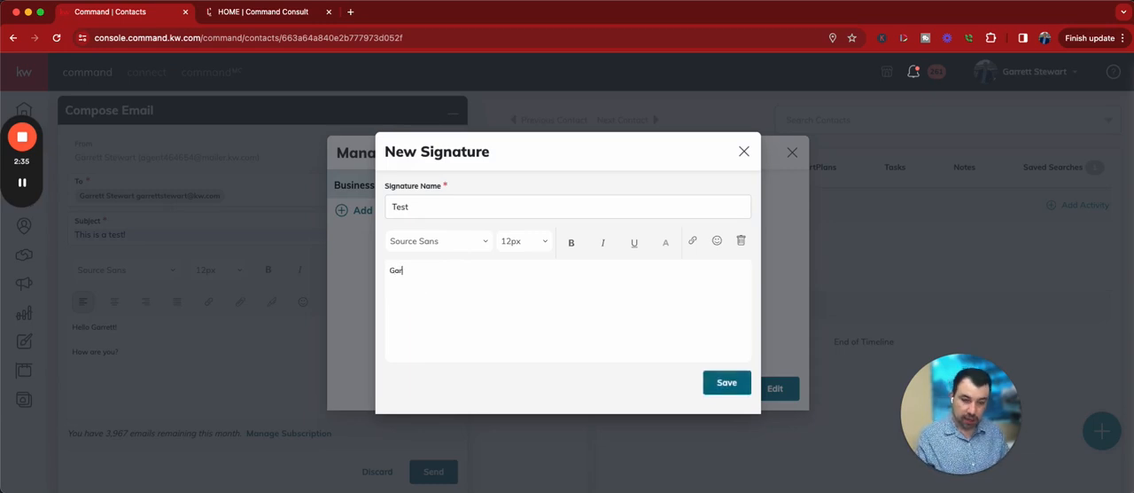
{"action": "type", "text": "ret"}
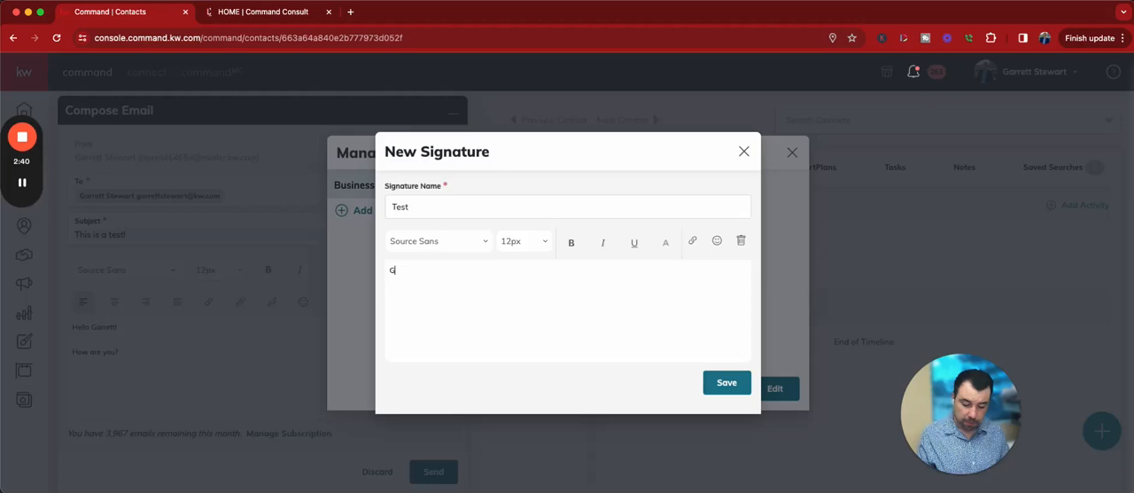
{"action": "type", "text": "GARRETT S"}
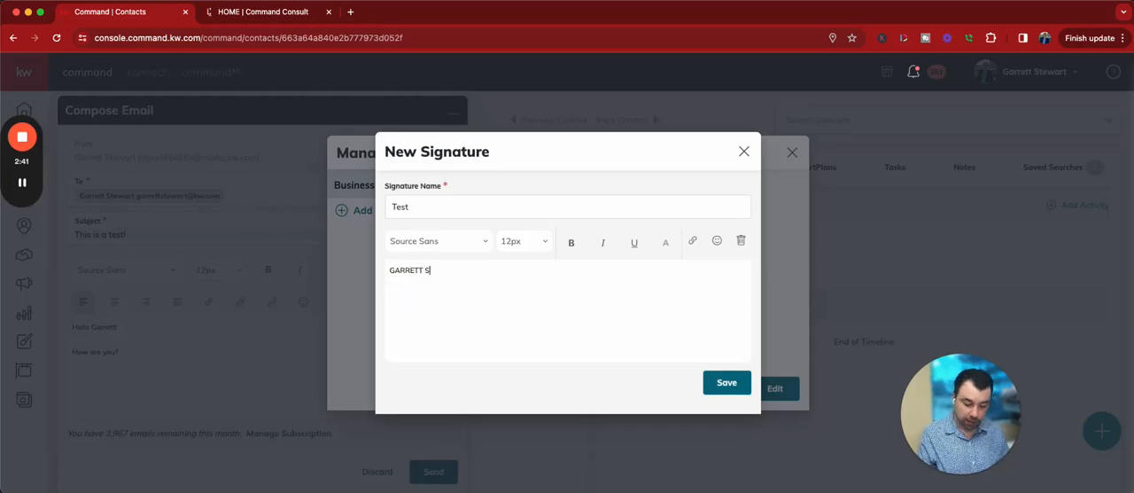
{"action": "type", "text": "TEWART"}
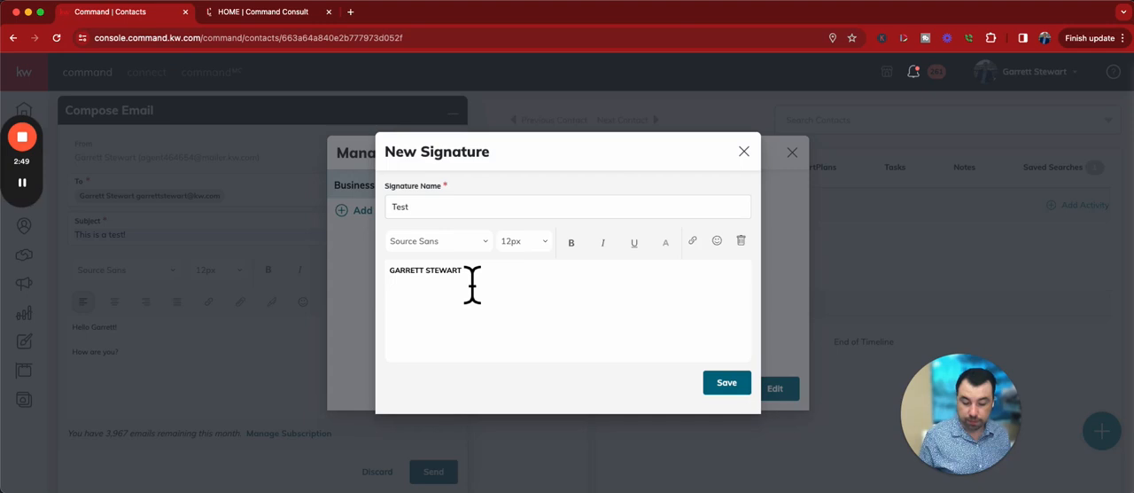
{"action": "type", "text": "R"}
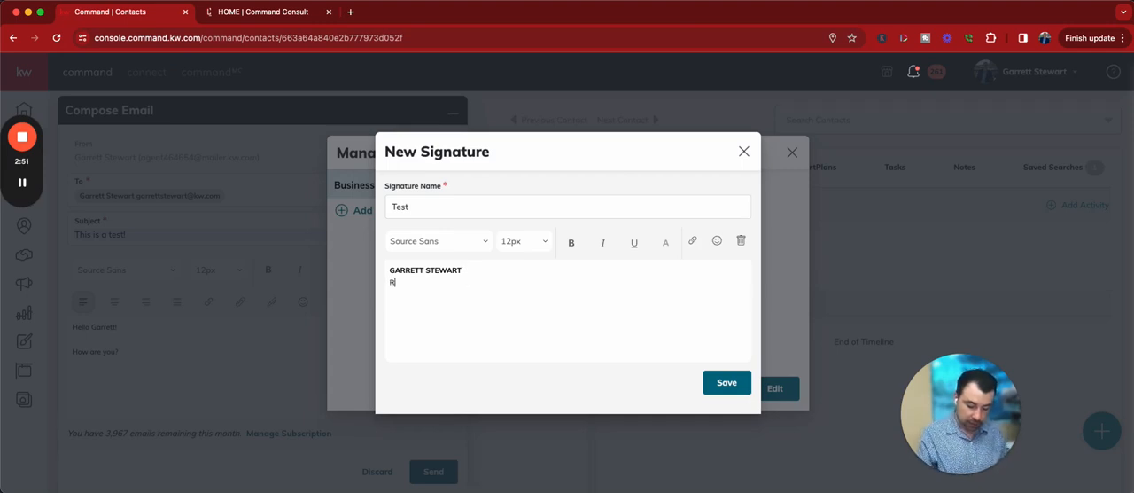
{"action": "type", "text": "ealtor | S.0179908"}
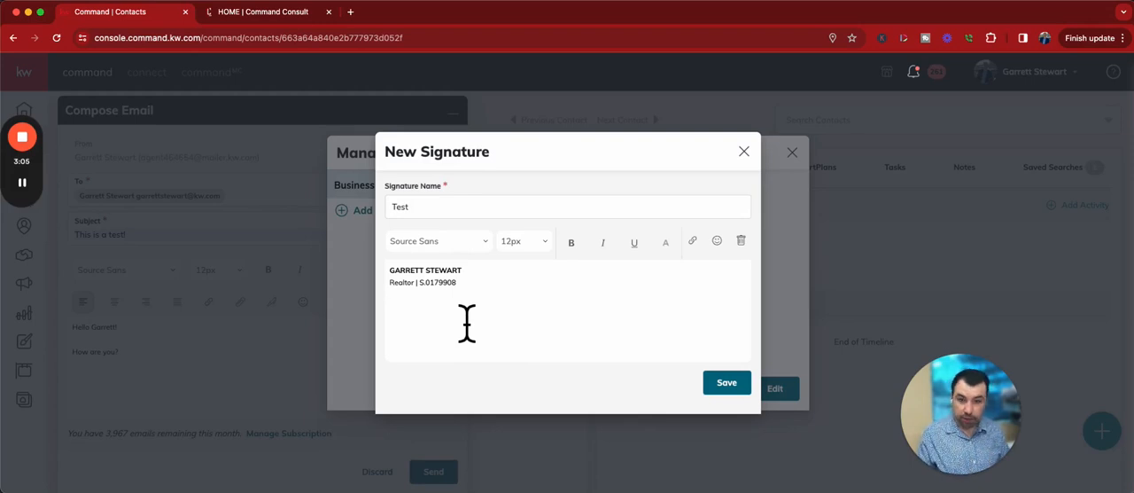
{"action": "type", "text": "G"}
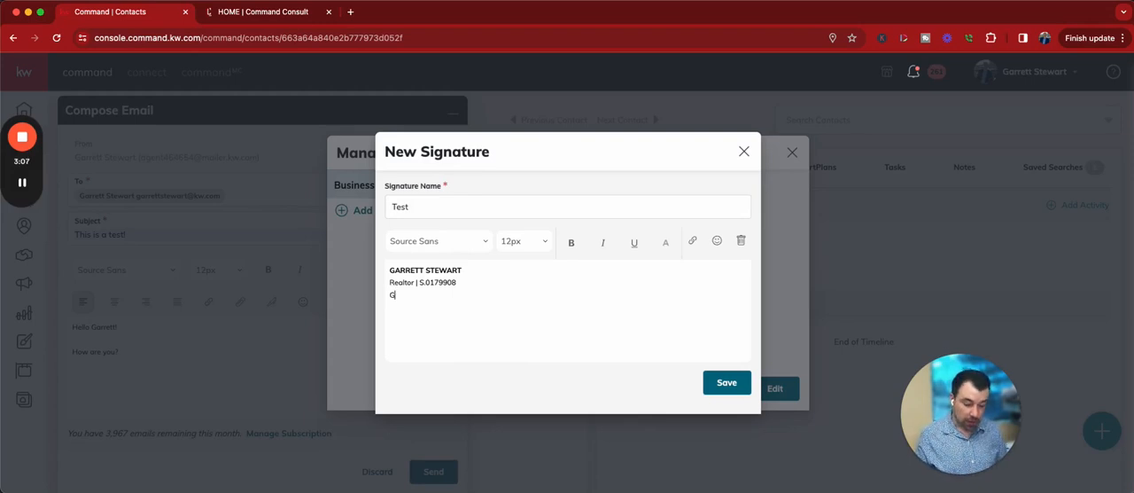
{"action": "type", "text": "arrettSellsReno.com"}
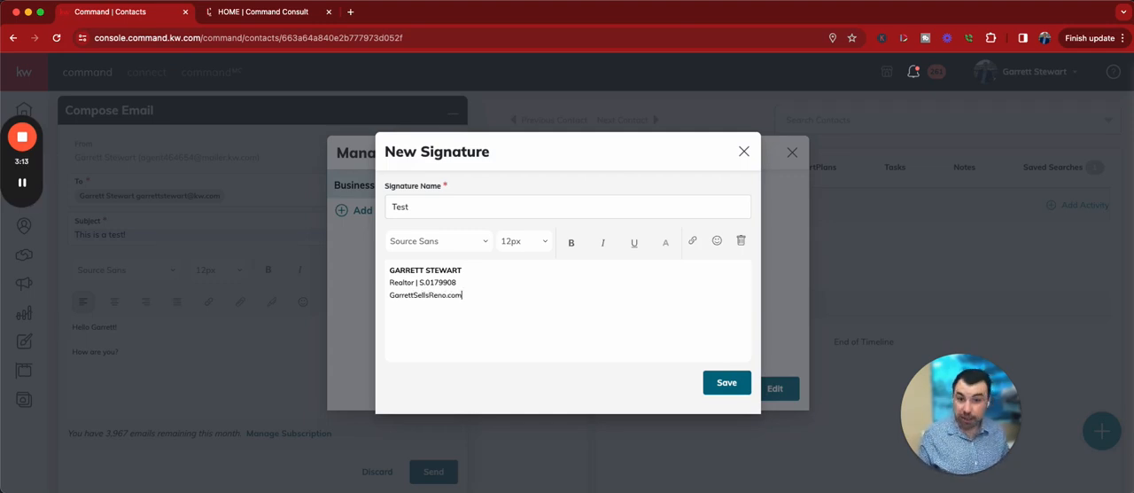
Add 'Click HERE for a free home value' below the website and select HERE.
{"action": "double_click", "coordinate": [425, 296]}
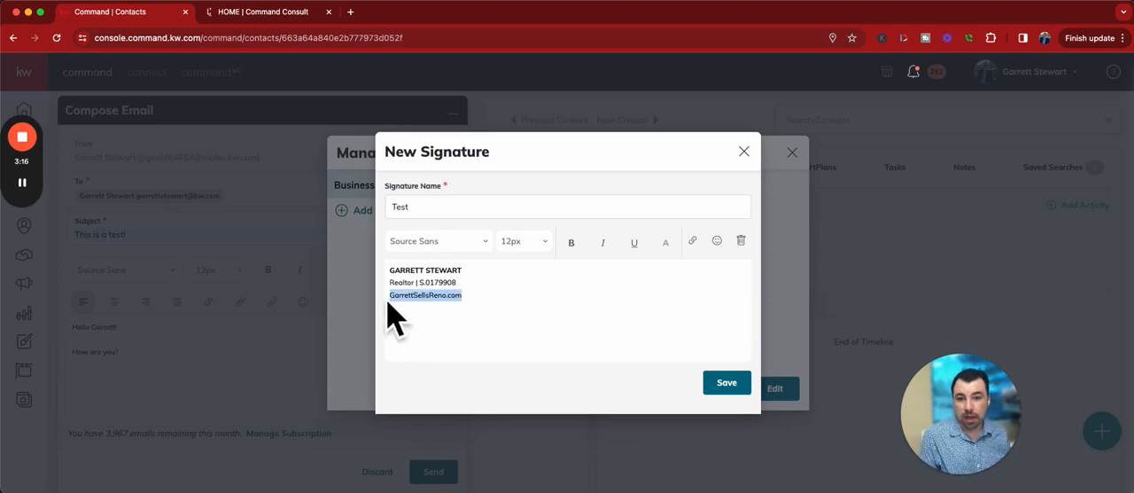
{"action": "mouse_move", "coordinate": [481, 325]}
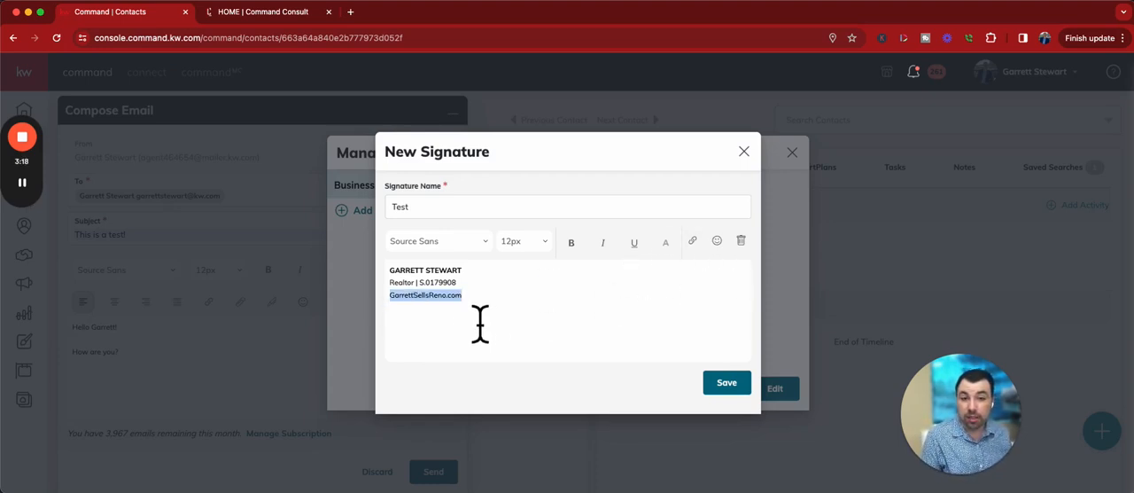
{"action": "type", "text": "Click HERE for a"}
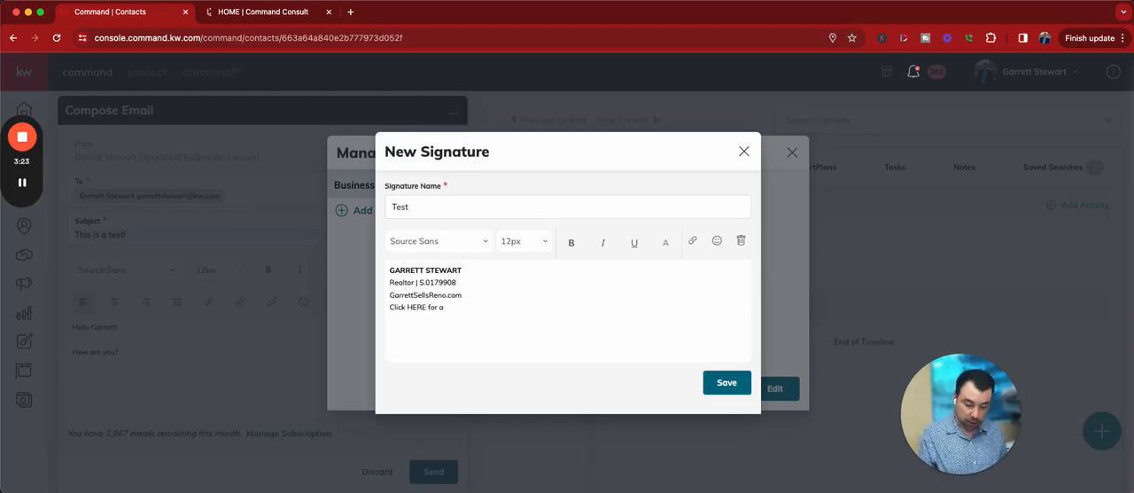
{"action": "type", "text": "free home va"}
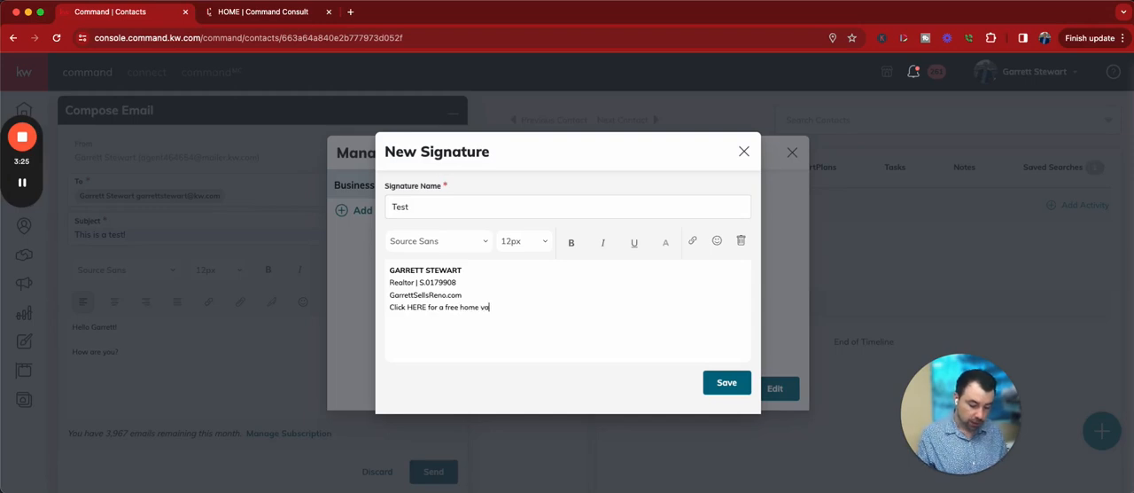
{"action": "double_click", "coordinate": [415, 306]}
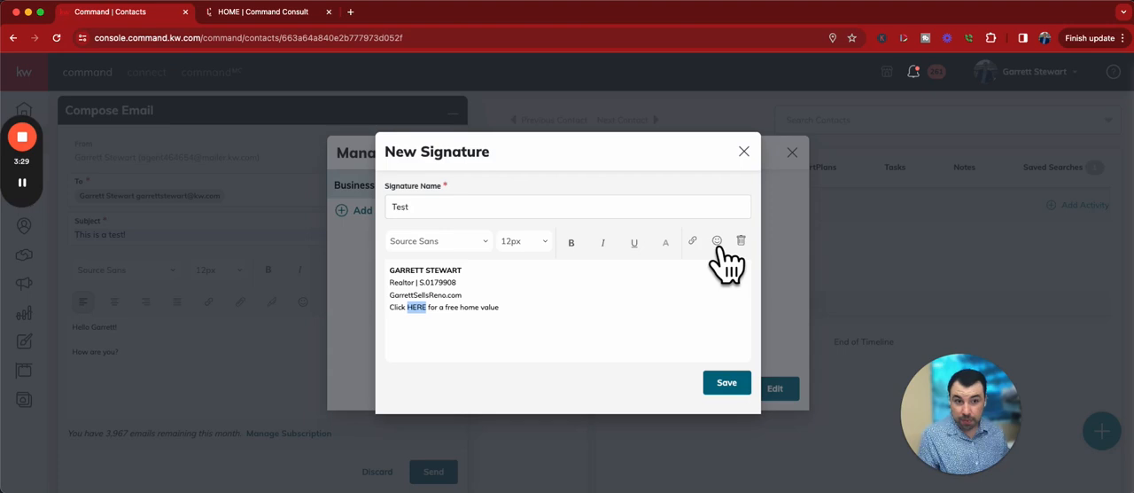
Link the word HERE to the contact page URL and save the Test signature.
{"action": "left_click", "coordinate": [692, 241]}
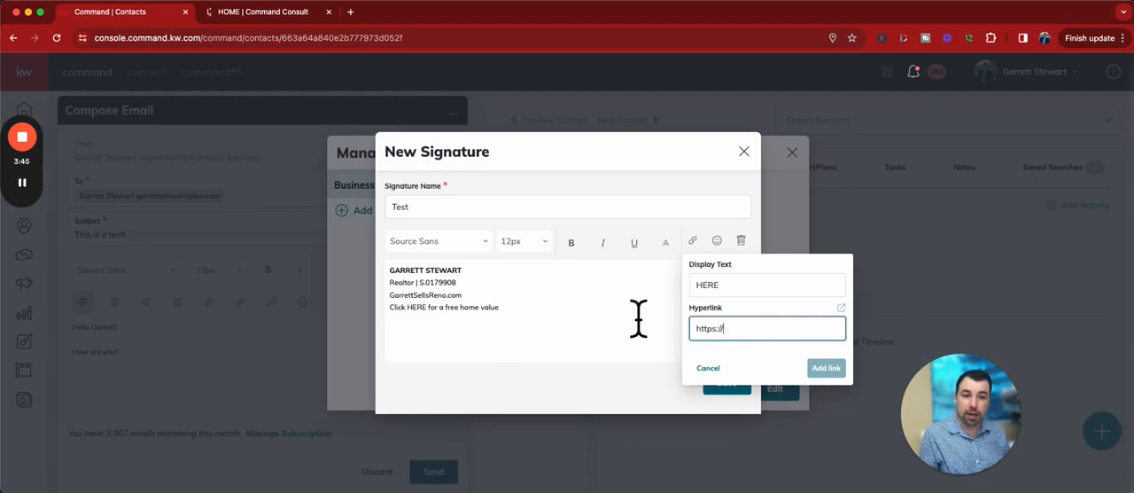
{"action": "mouse_move", "coordinate": [292, 76]}
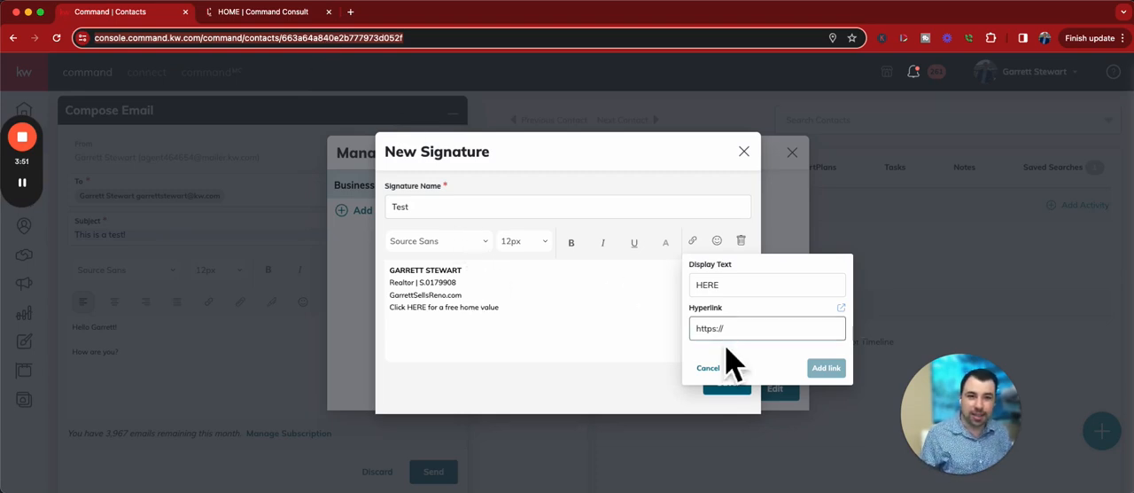
{"action": "type", "text": "tacts/663a64a840e2b777973d052f"}
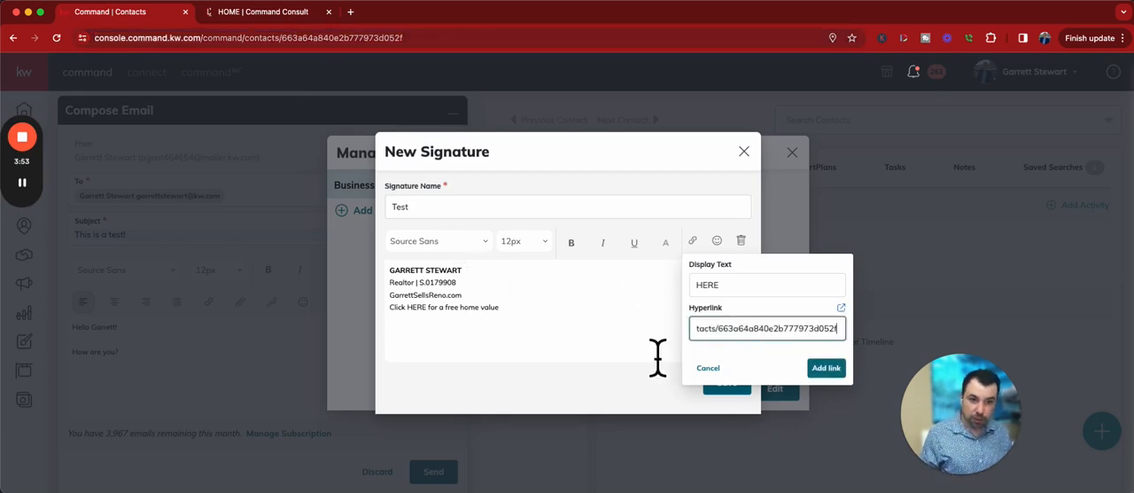
{"action": "left_click", "coordinate": [826, 368]}
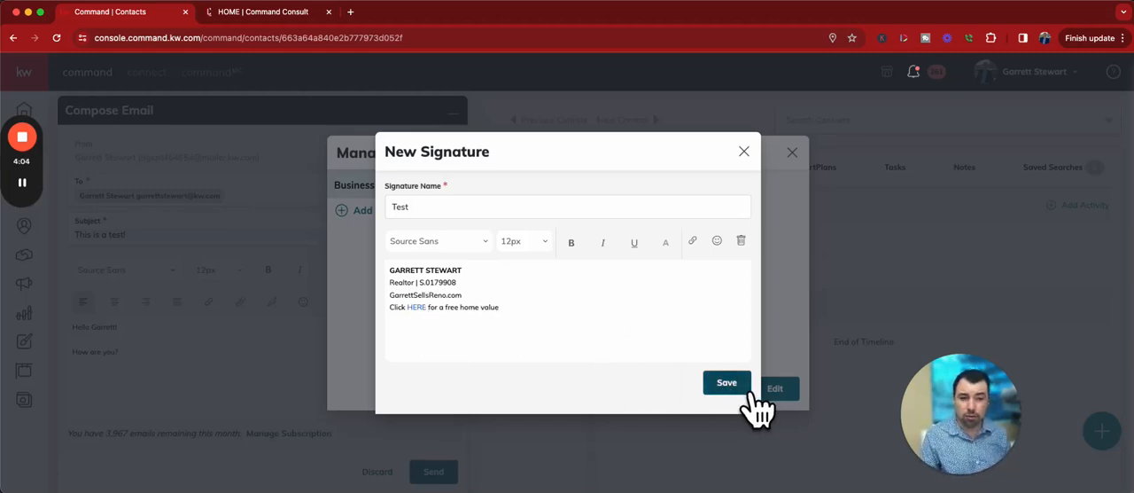
{"action": "left_click", "coordinate": [727, 382]}
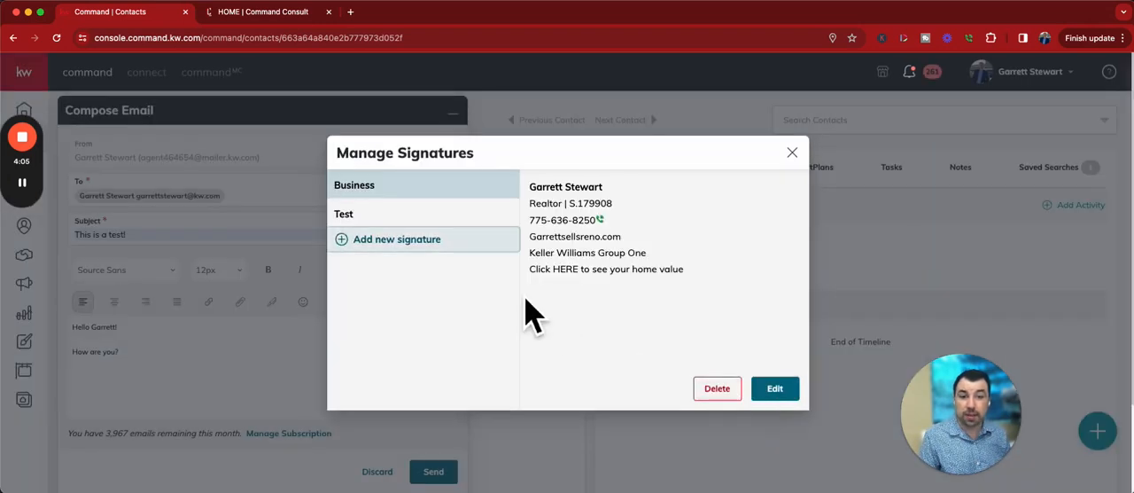
{"action": "mouse_move", "coordinate": [470, 246]}
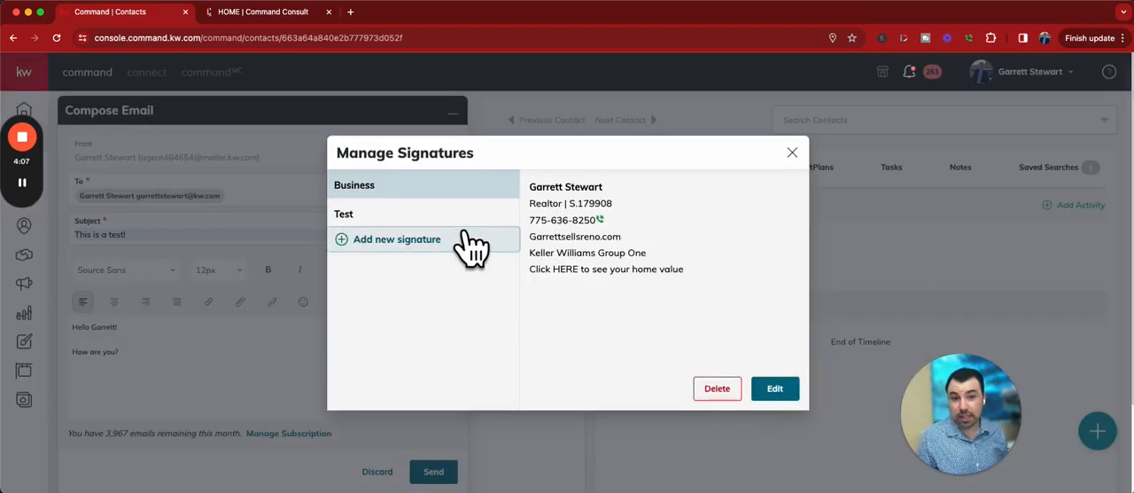
Preview the saved Test signature from the Manage Signatures list.
{"action": "left_click", "coordinate": [344, 214]}
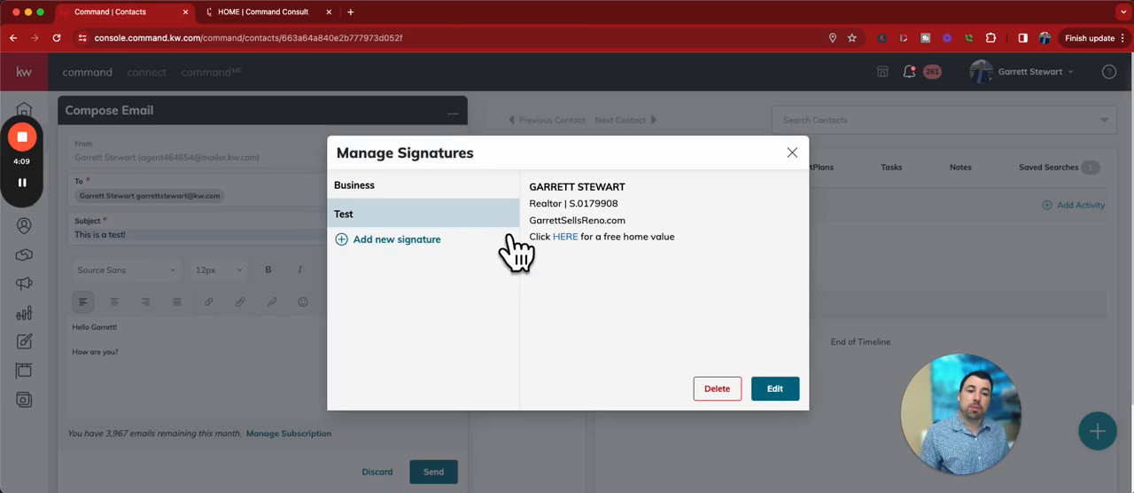
{"action": "mouse_move", "coordinate": [593, 270]}
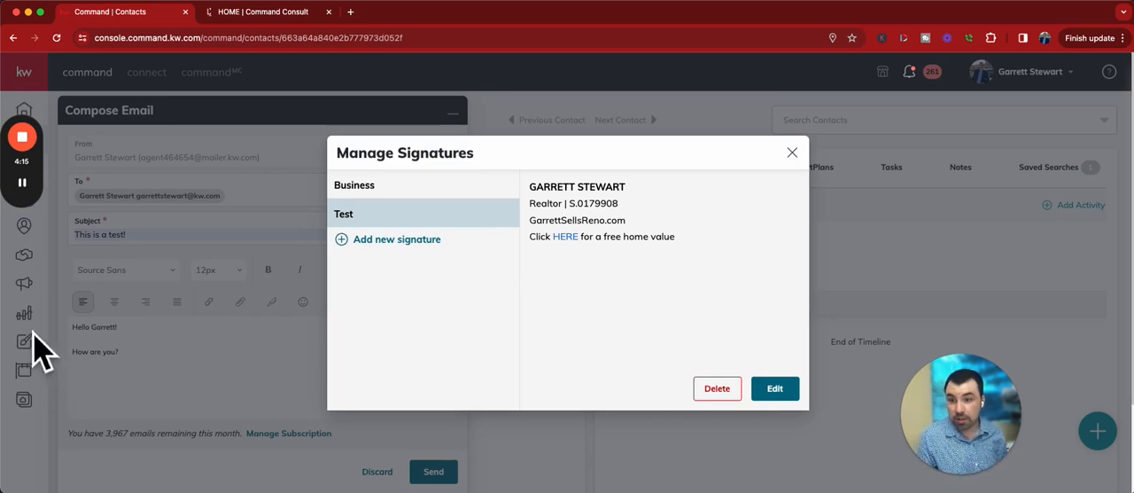
{"action": "mouse_move", "coordinate": [49, 346]}
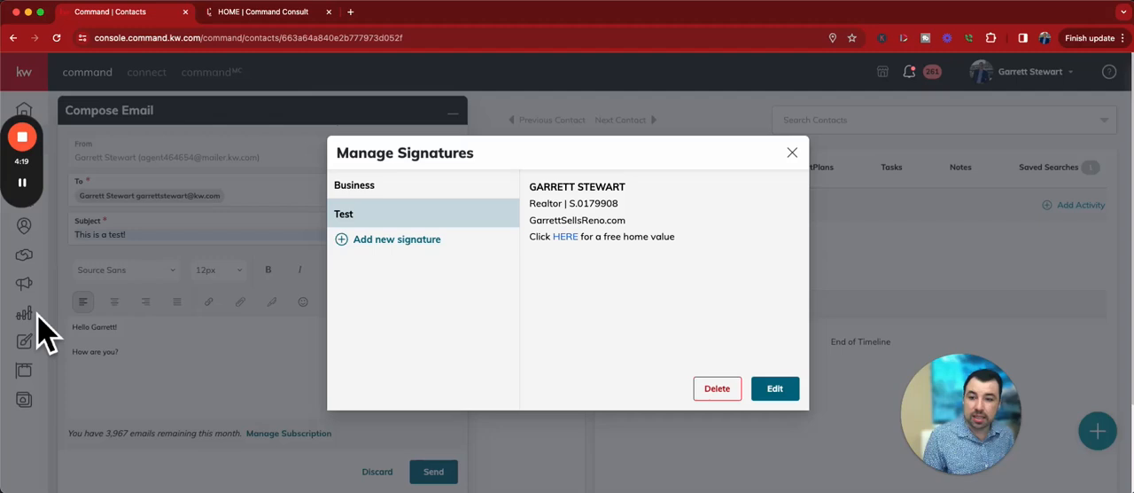
{"action": "mouse_move", "coordinate": [54, 337]}
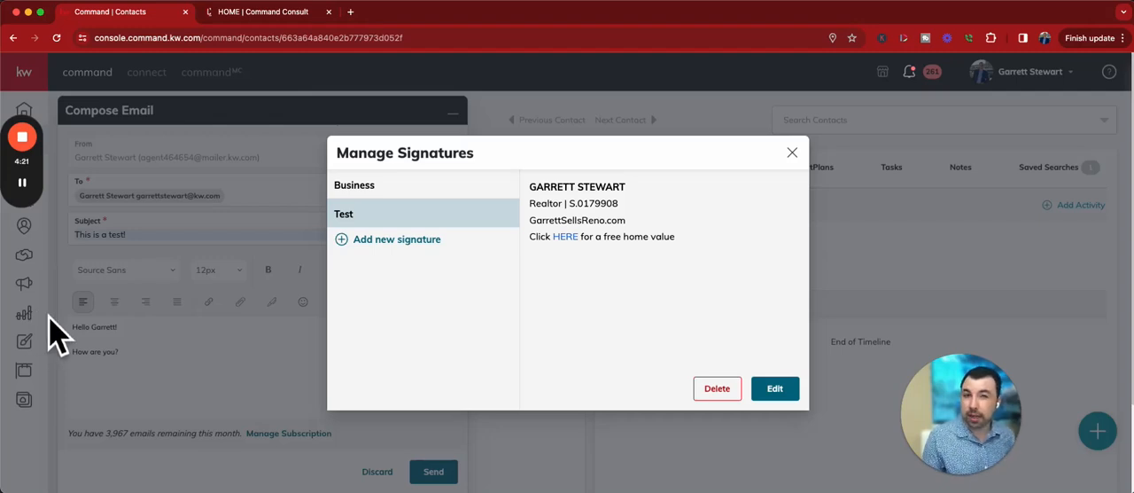
{"action": "mouse_move", "coordinate": [718, 376]}
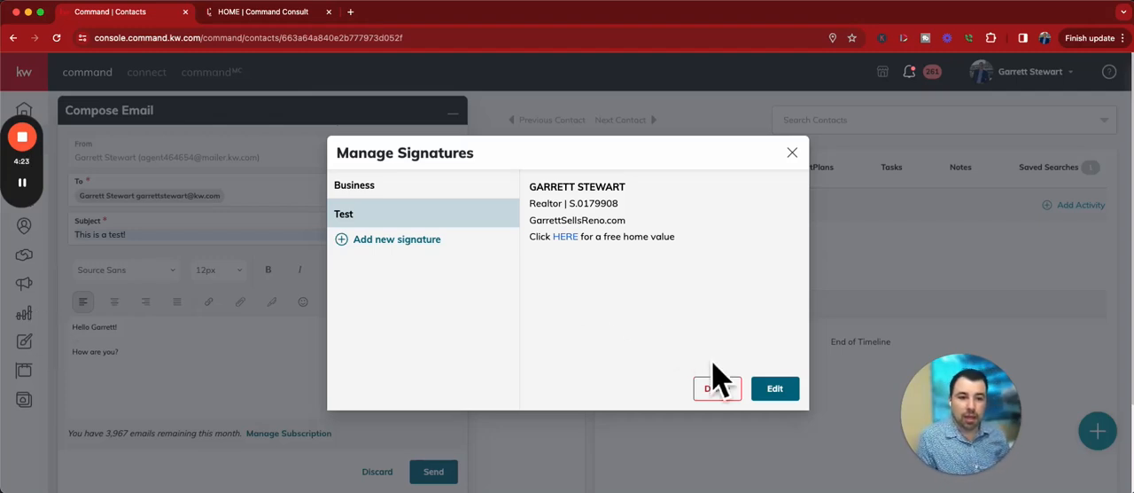
{"action": "mouse_move", "coordinate": [727, 248]}
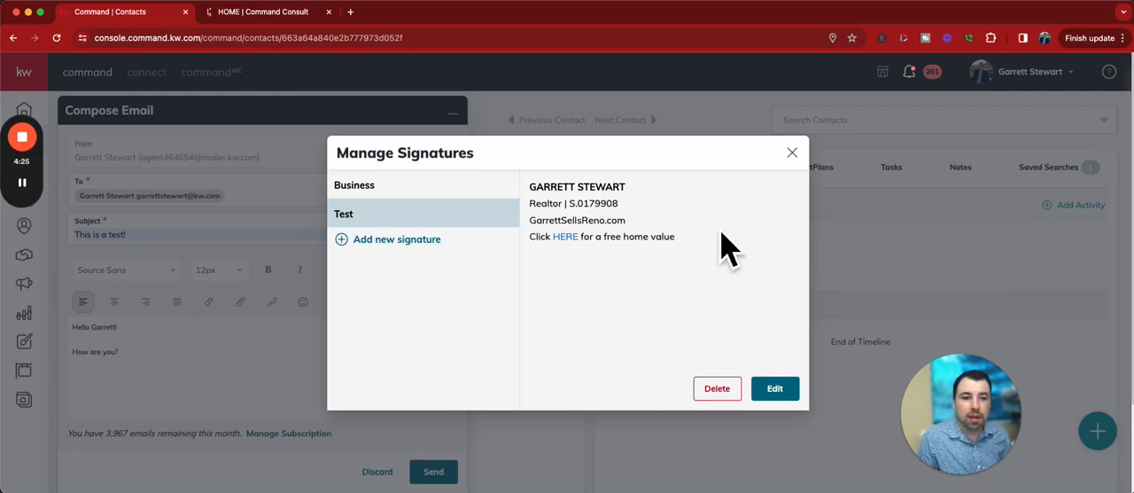
{"action": "mouse_move", "coordinate": [479, 251]}
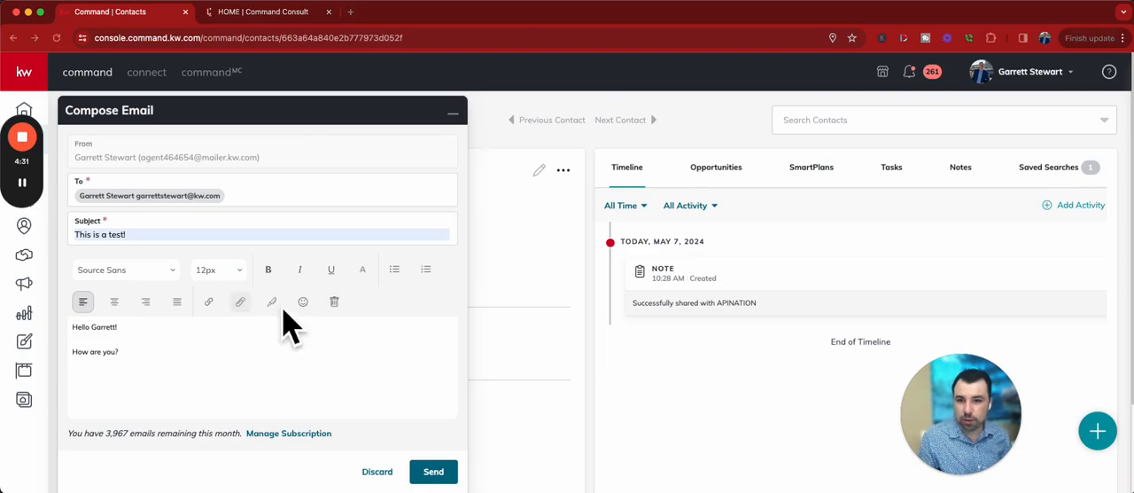
{"action": "left_click", "coordinate": [240, 302]}
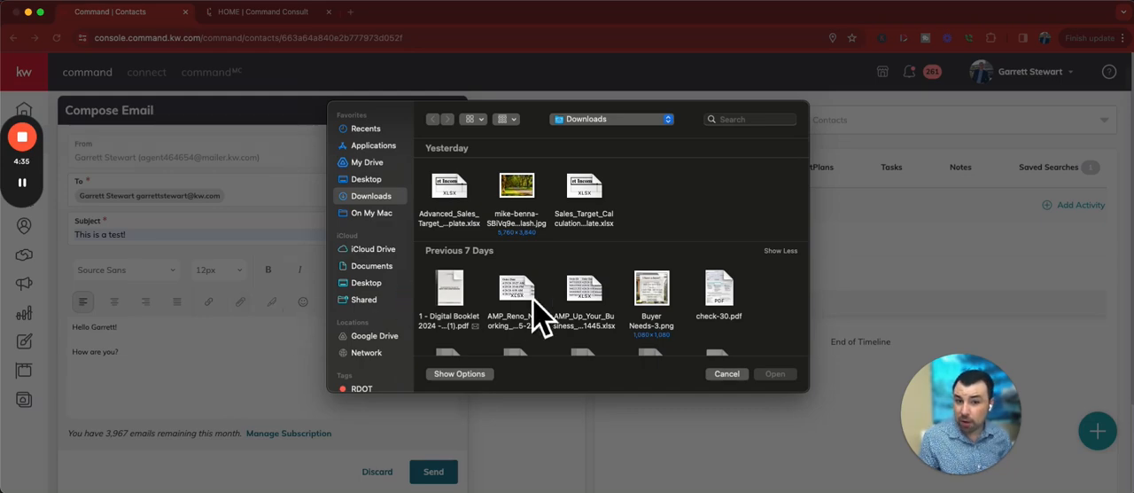
{"action": "scroll", "scroll_direction": "down", "scroll_amount": 3}
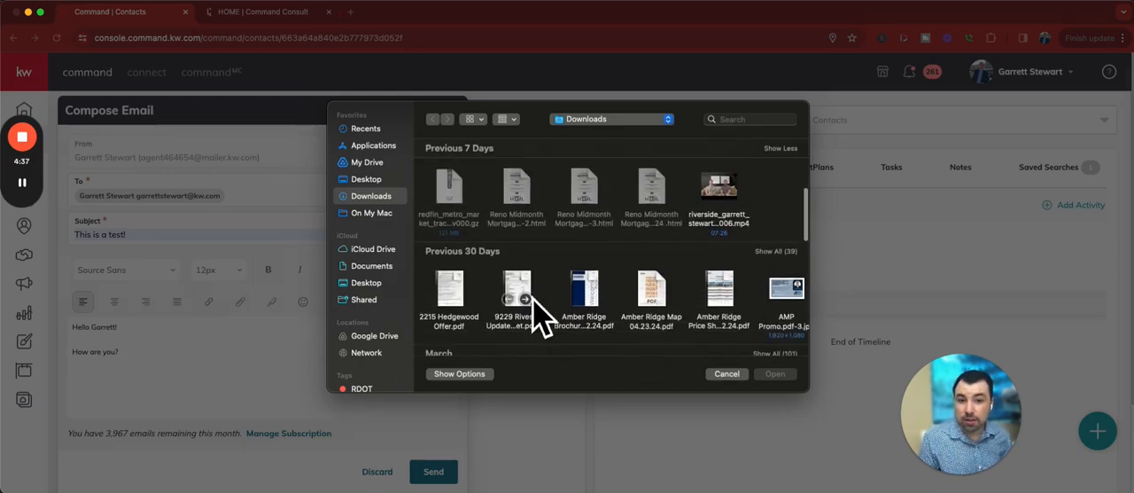
{"action": "left_click", "coordinate": [727, 374]}
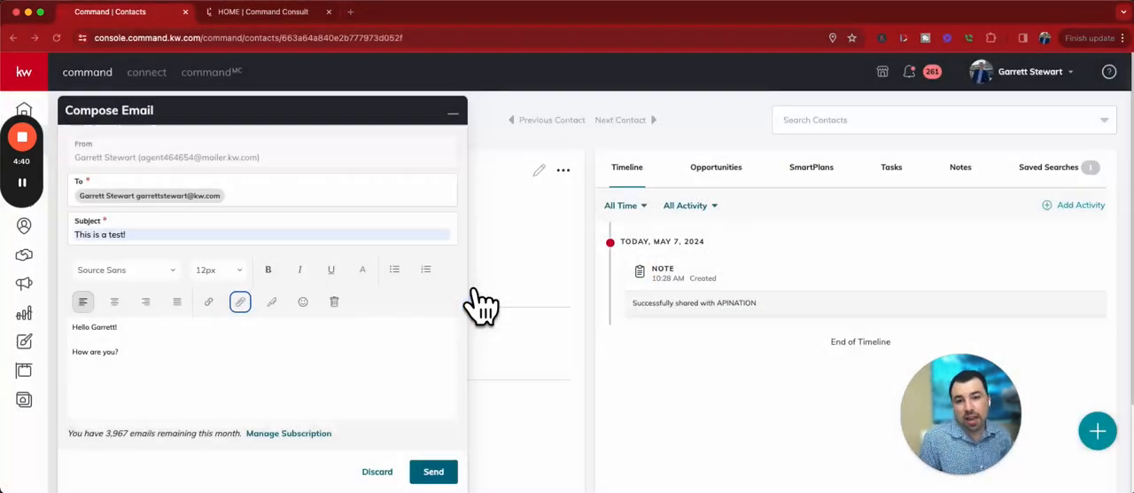
{"action": "left_click", "coordinate": [239, 301]}
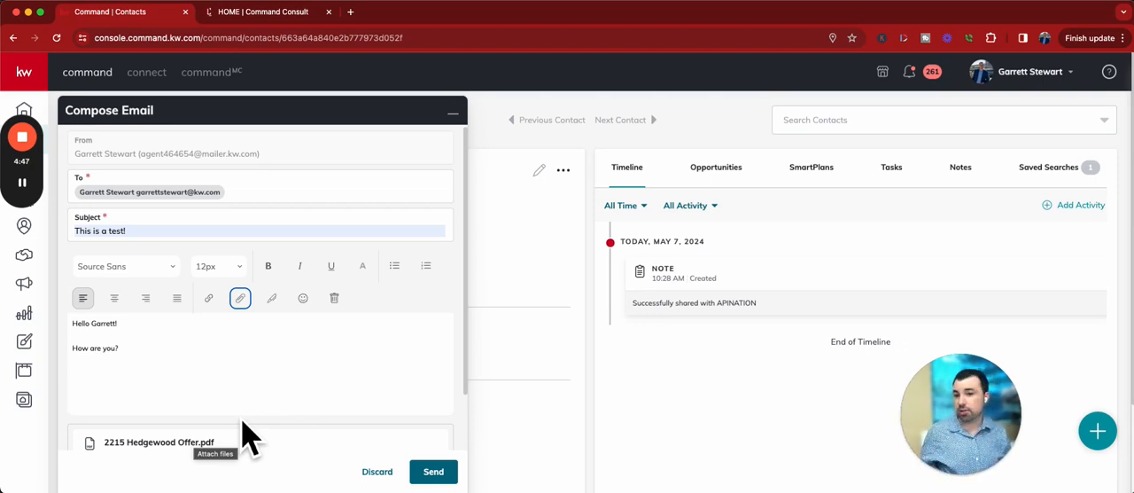
{"action": "scroll", "scroll_direction": "down", "scroll_amount": 3}
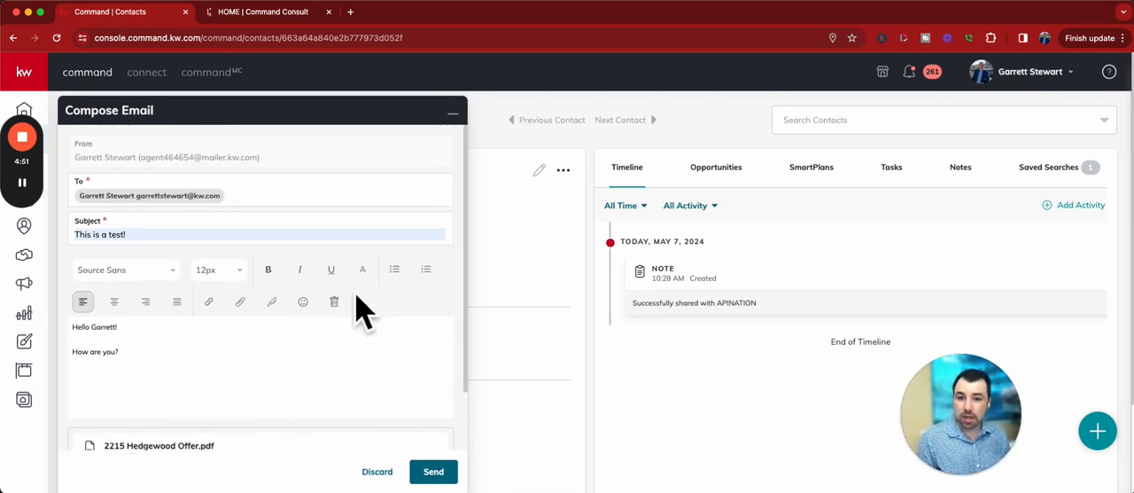
{"action": "mouse_move", "coordinate": [305, 341]}
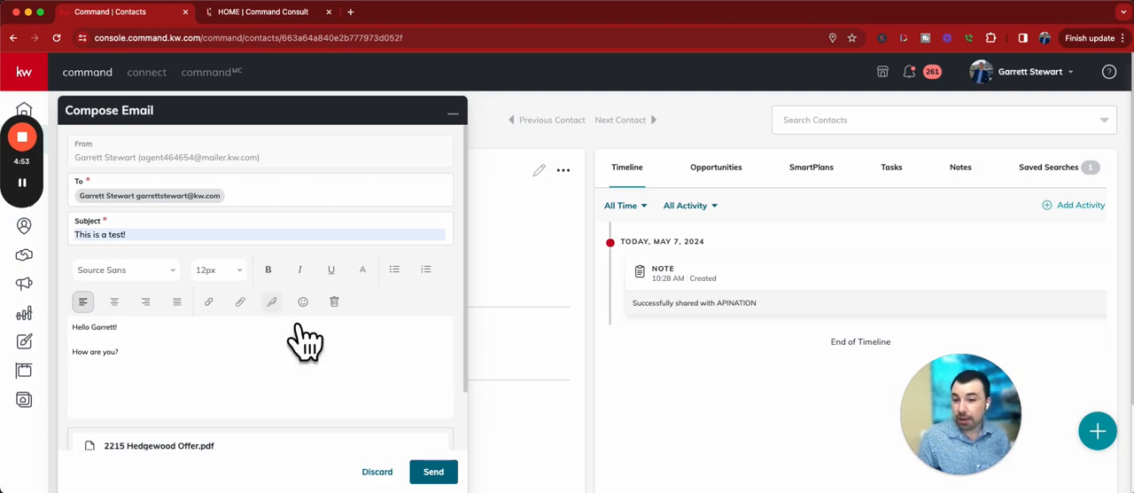
Insert the saved signature into the body with 'Hello Garrett!' above it.
{"action": "left_click", "coordinate": [303, 302]}
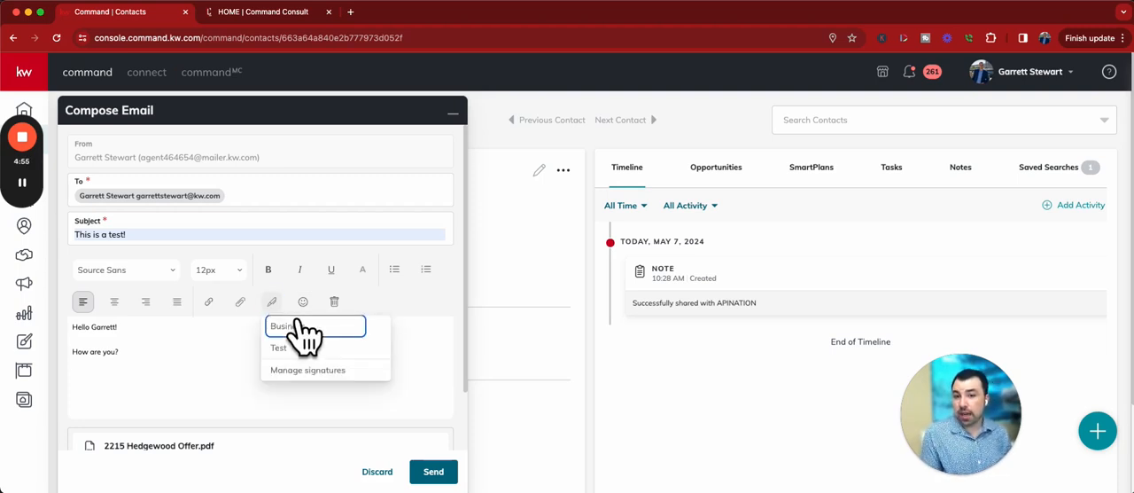
{"action": "left_click", "coordinate": [284, 325]}
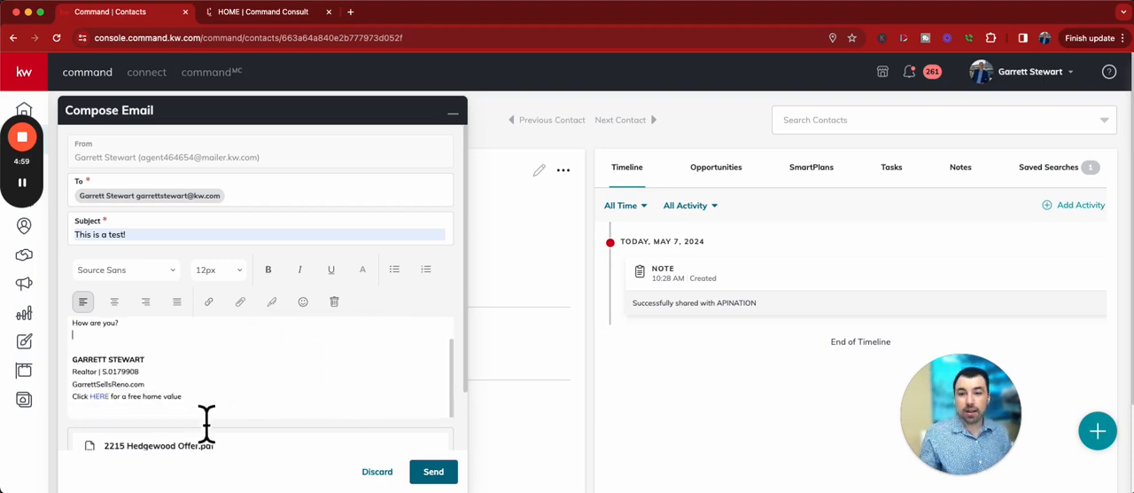
{"action": "type", "text": "Hello Garrett!"}
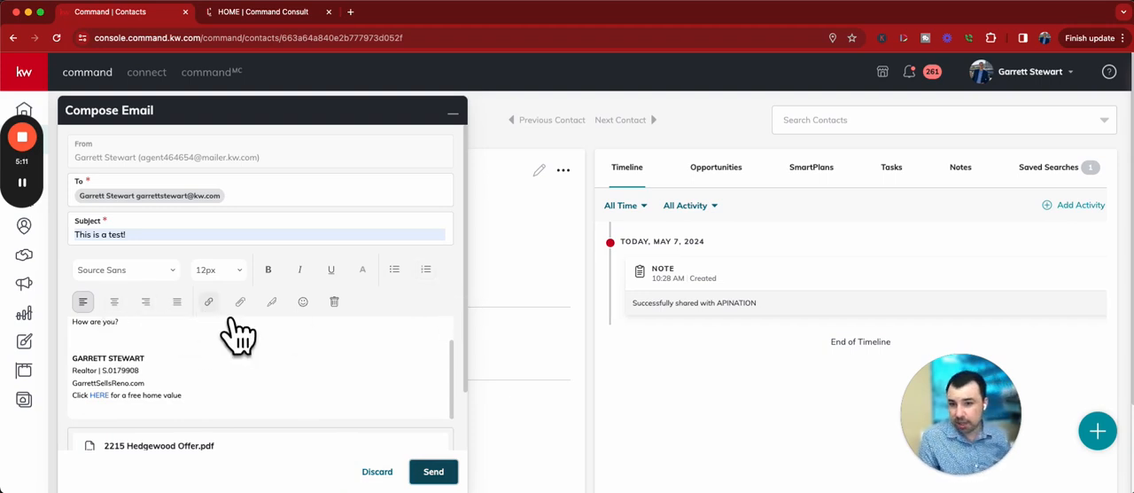
{"action": "mouse_move", "coordinate": [330, 338]}
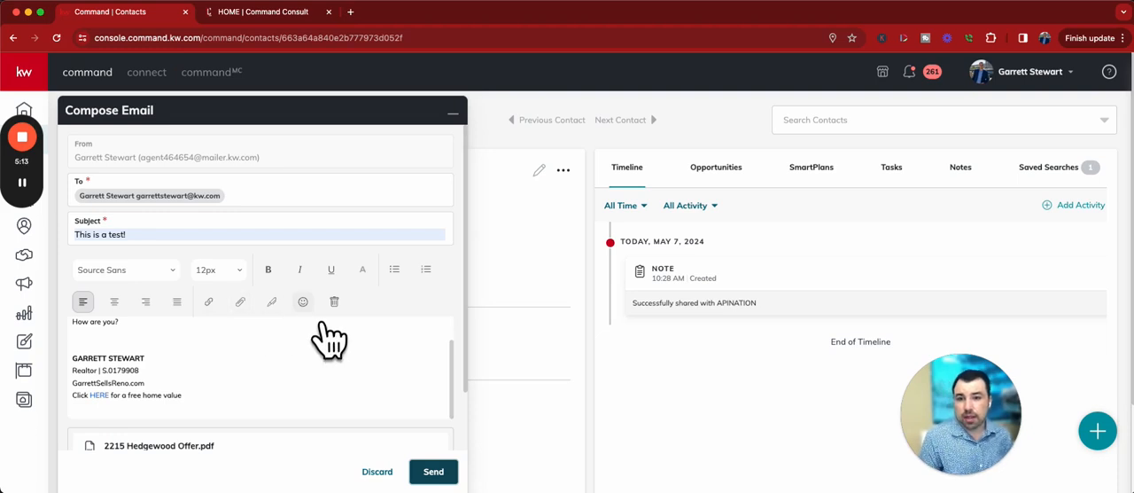
{"action": "left_click", "coordinate": [303, 301]}
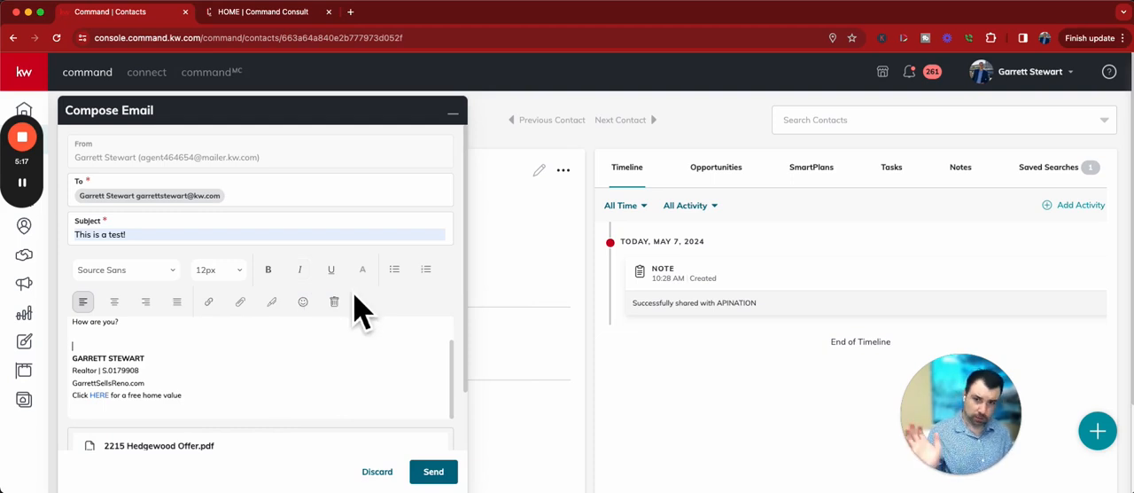
{"action": "left_click", "coordinate": [363, 269]}
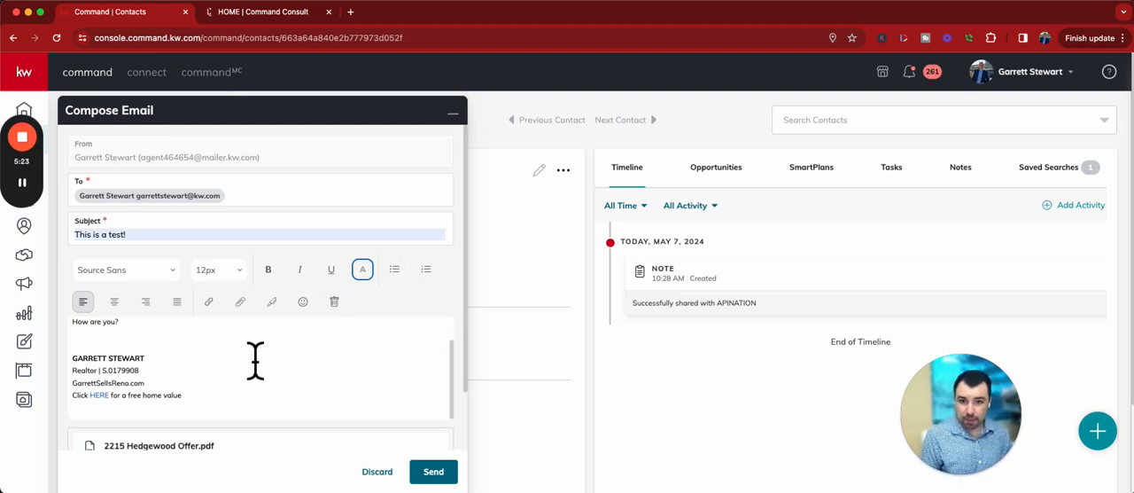
Send the test email and find it on the contact's Timeline.
{"action": "left_click", "coordinate": [208, 301]}
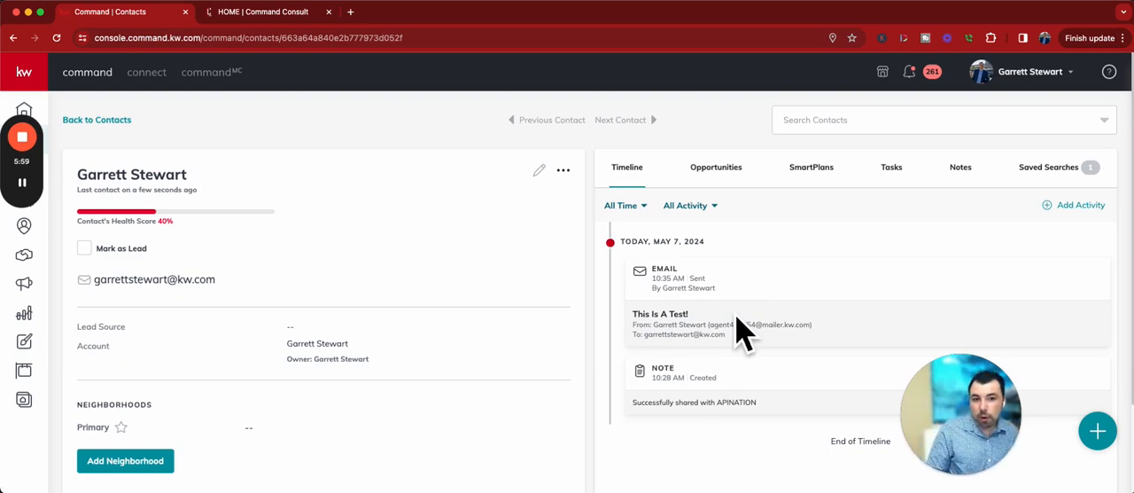
{"action": "mouse_move", "coordinate": [778, 339]}
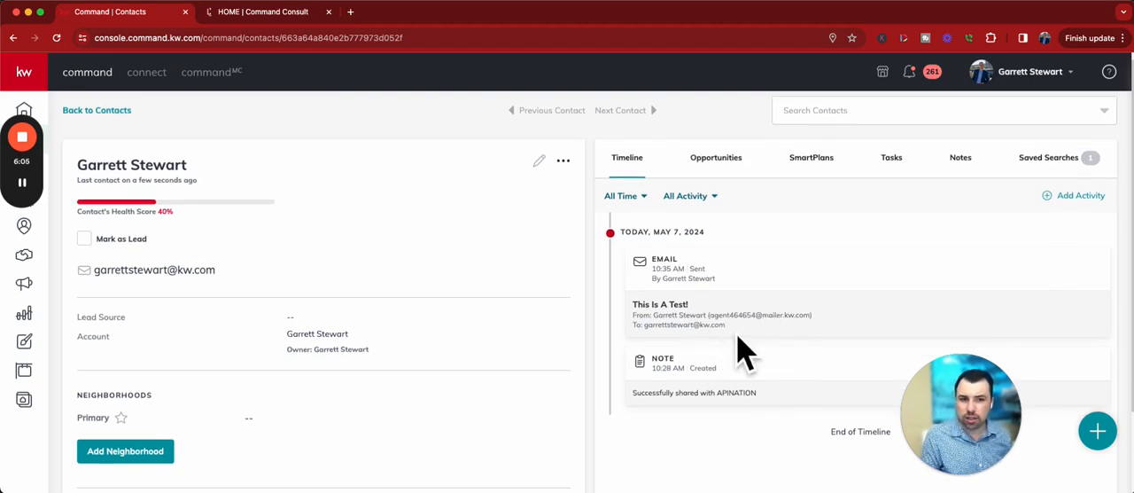
{"action": "mouse_move", "coordinate": [736, 335]}
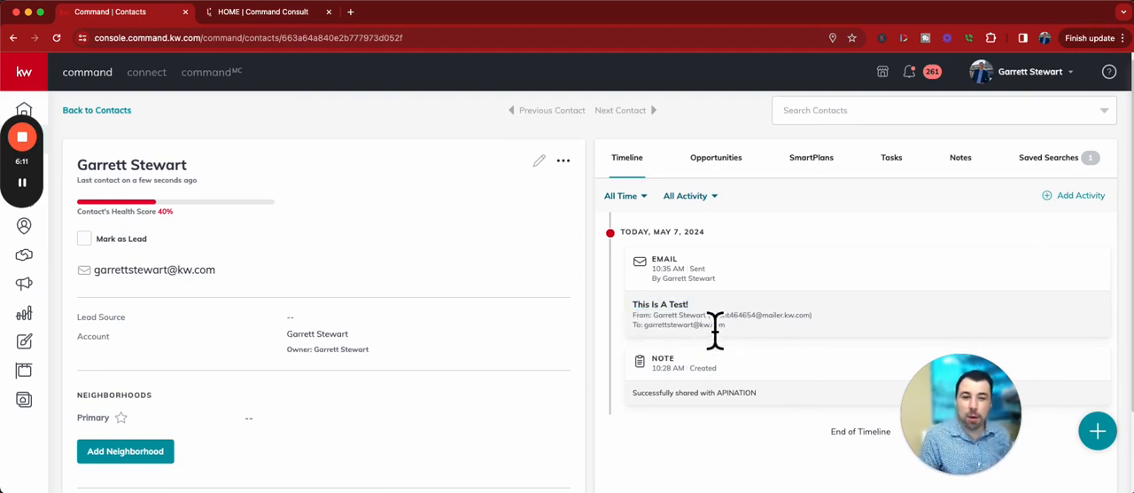
{"action": "mouse_move", "coordinate": [716, 319]}
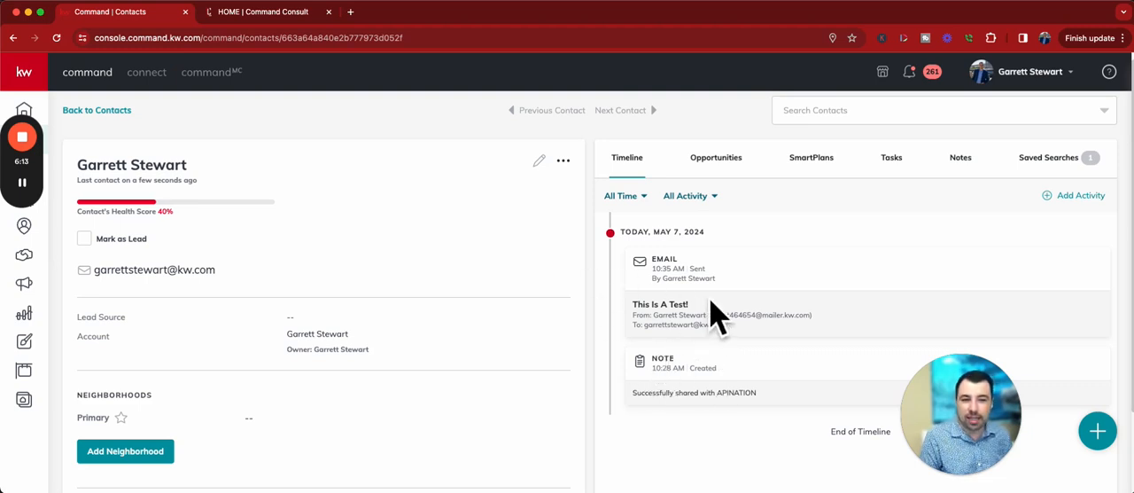
{"action": "scroll", "scroll_direction": "down", "scroll_amount": 3}
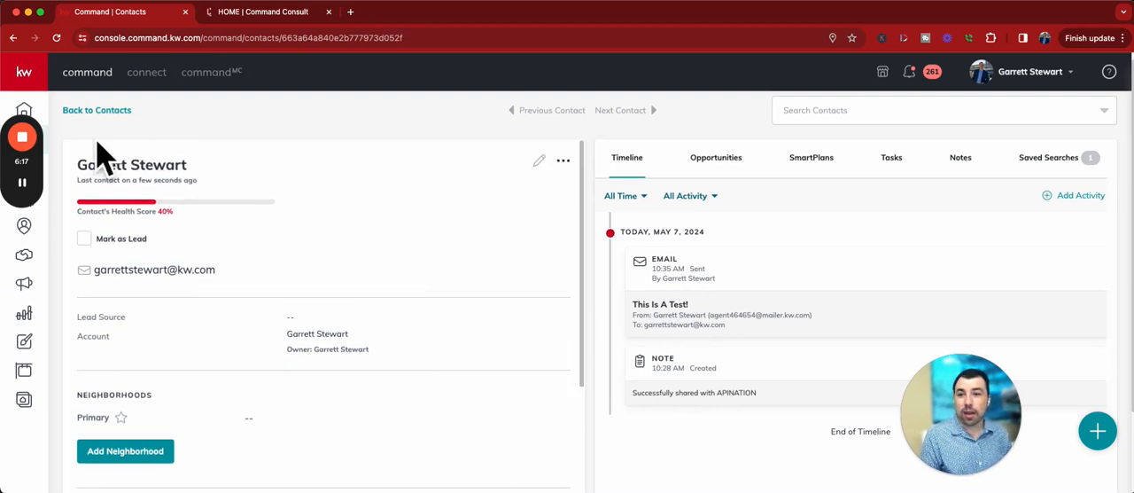
Return to the contacts list, select four contacts, and show their bulk actions menu.
{"action": "left_click", "coordinate": [97, 110]}
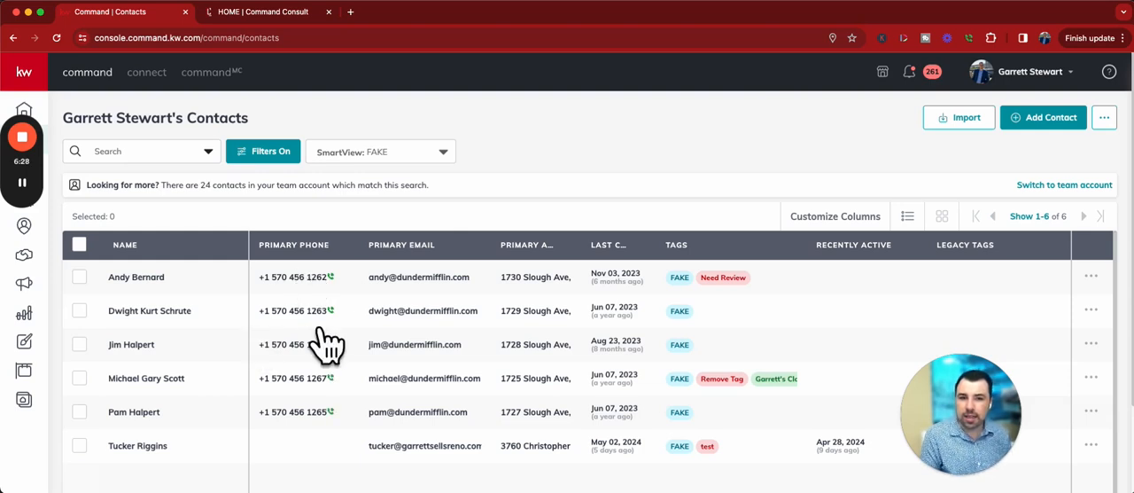
{"action": "mouse_move", "coordinate": [274, 310]}
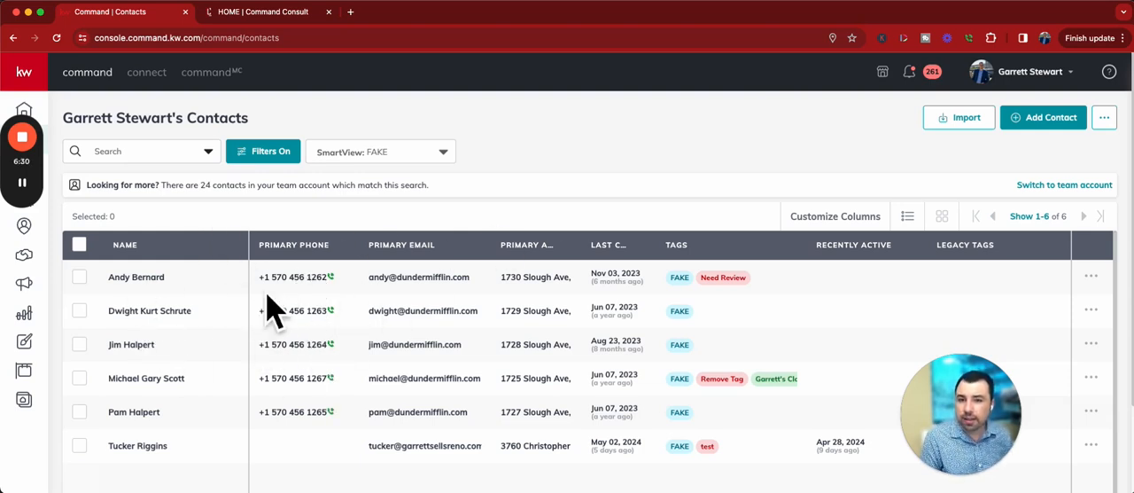
{"action": "mouse_move", "coordinate": [138, 310]}
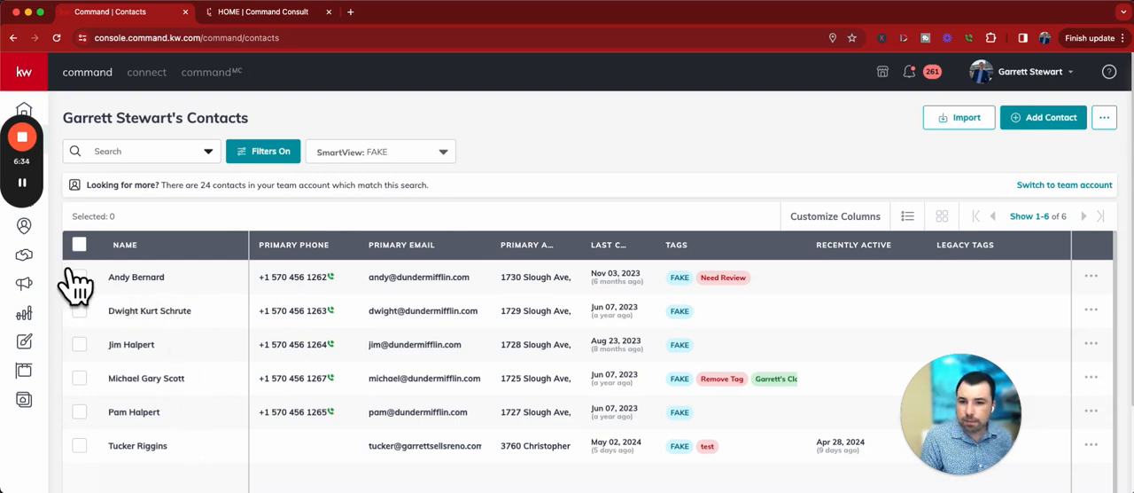
{"action": "left_click", "coordinate": [79, 243]}
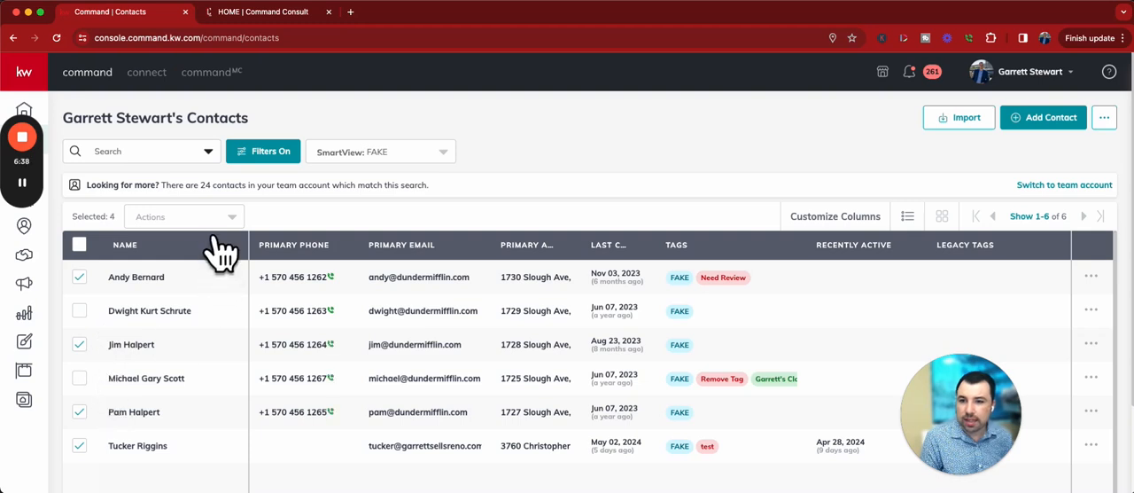
{"action": "left_click", "coordinate": [182, 216]}
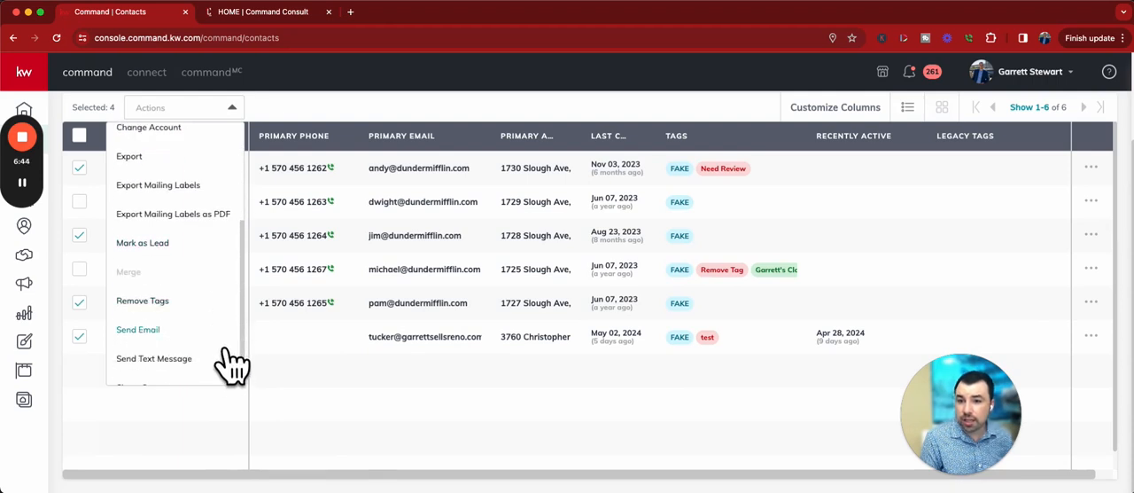
Choose Send Email to draft a message to the four selected contacts.
{"action": "left_click", "coordinate": [137, 329]}
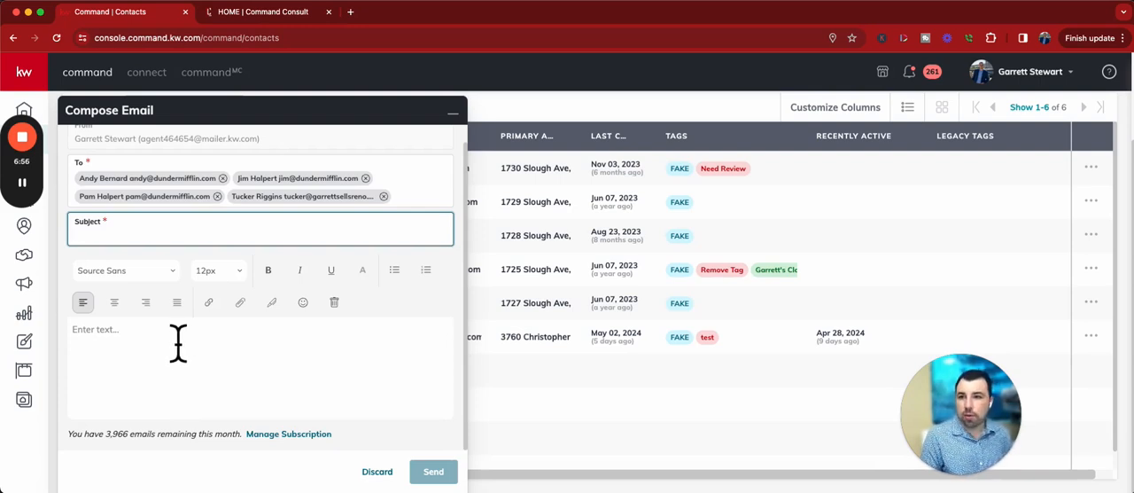
{"action": "mouse_move", "coordinate": [130, 381]}
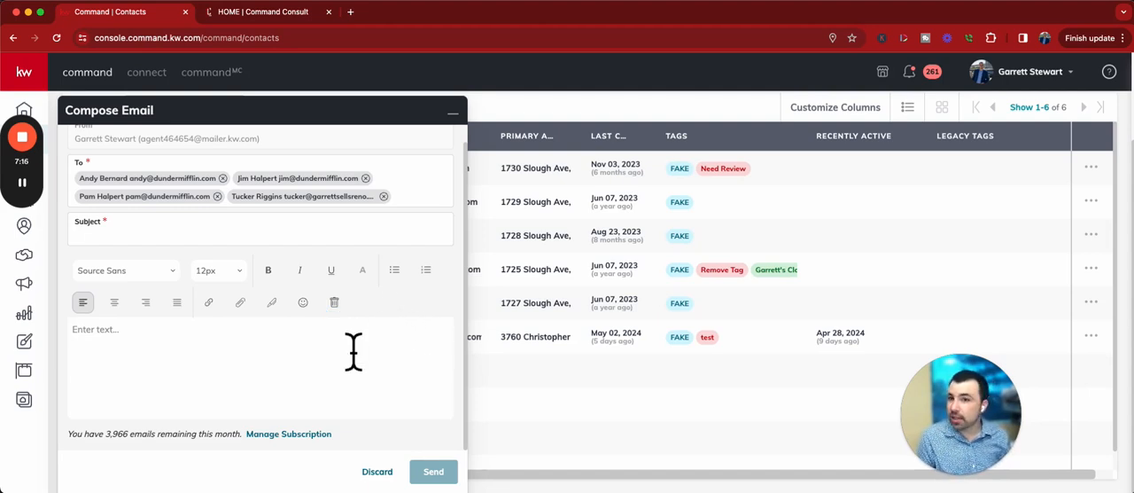
{"action": "mouse_move", "coordinate": [337, 235]}
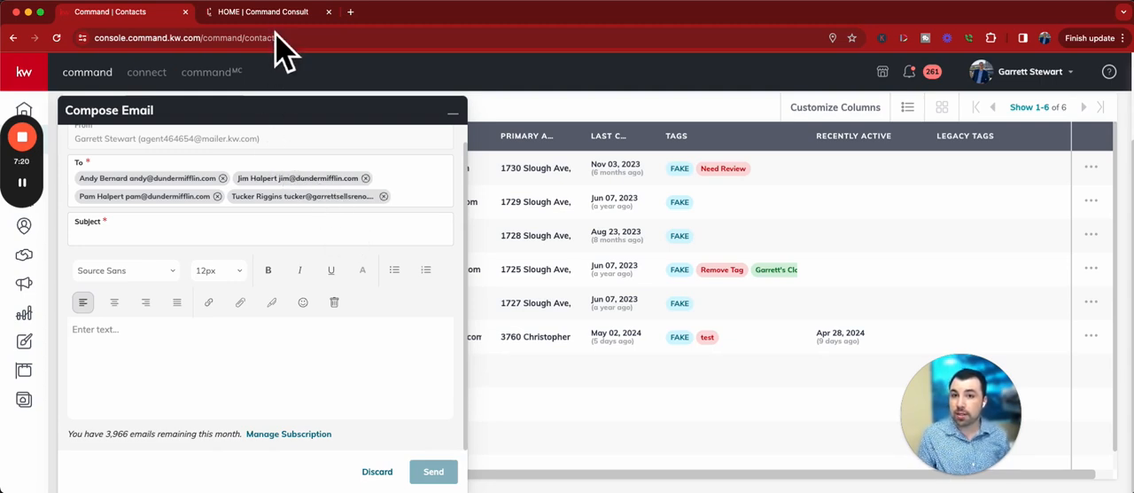
Visit Command Consult's Previous Video Trainings page, then return to the group email draft.
{"action": "left_click", "coordinate": [262, 11]}
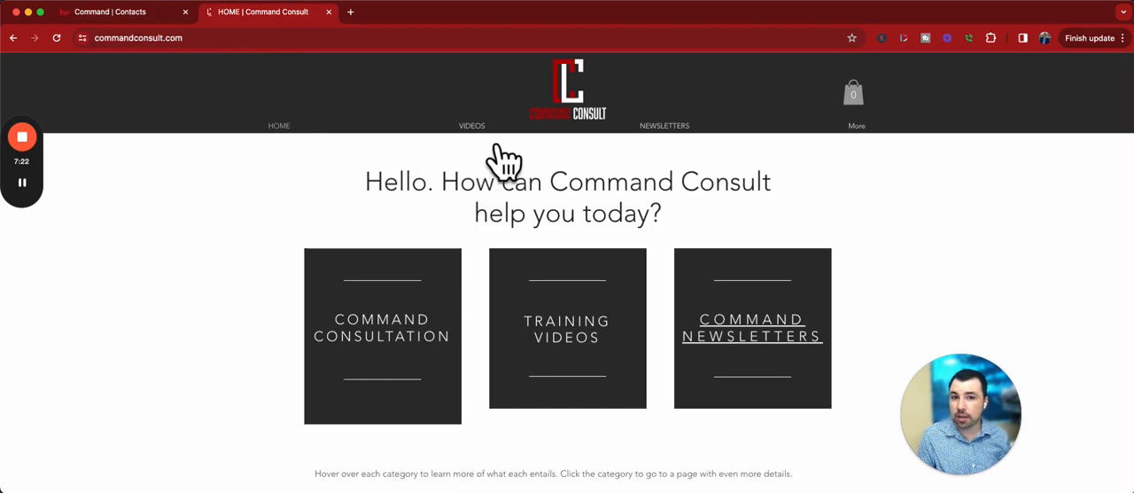
{"action": "left_click", "coordinate": [471, 125]}
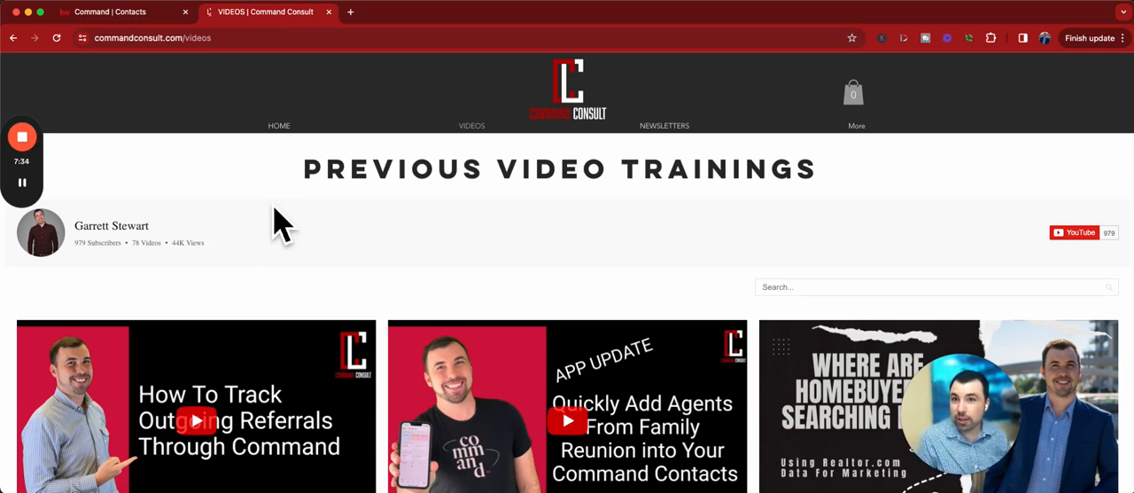
{"action": "left_click", "coordinate": [106, 11]}
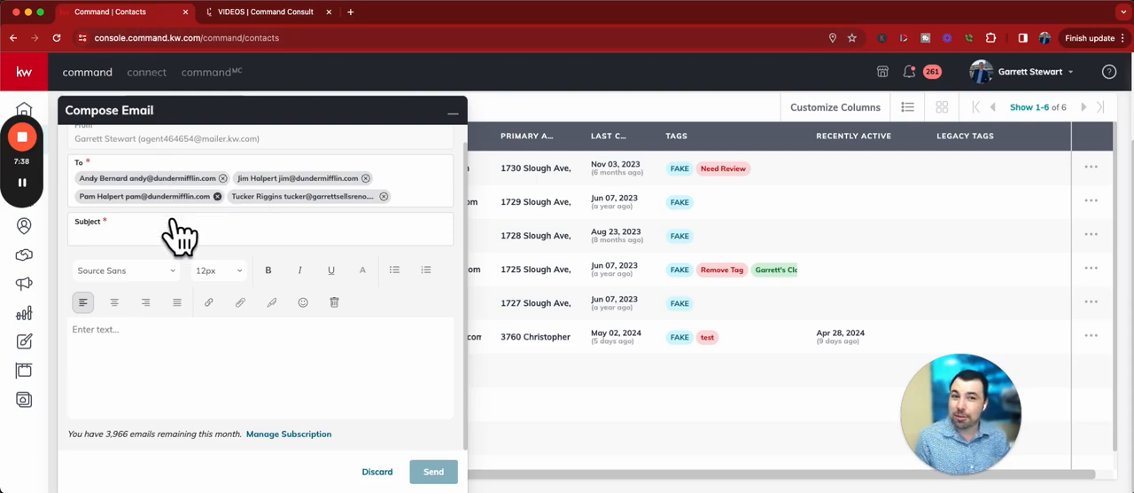
{"action": "mouse_move", "coordinate": [124, 204]}
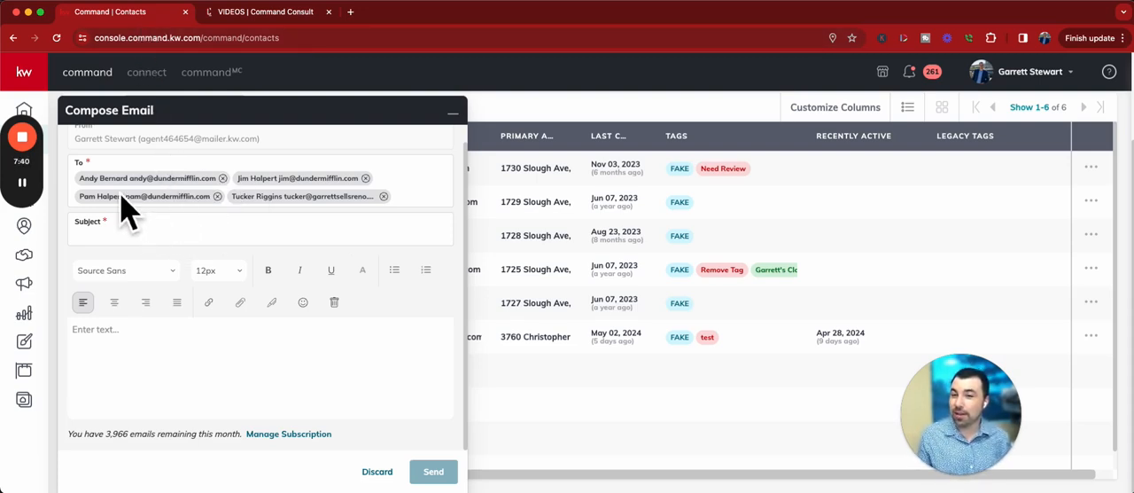